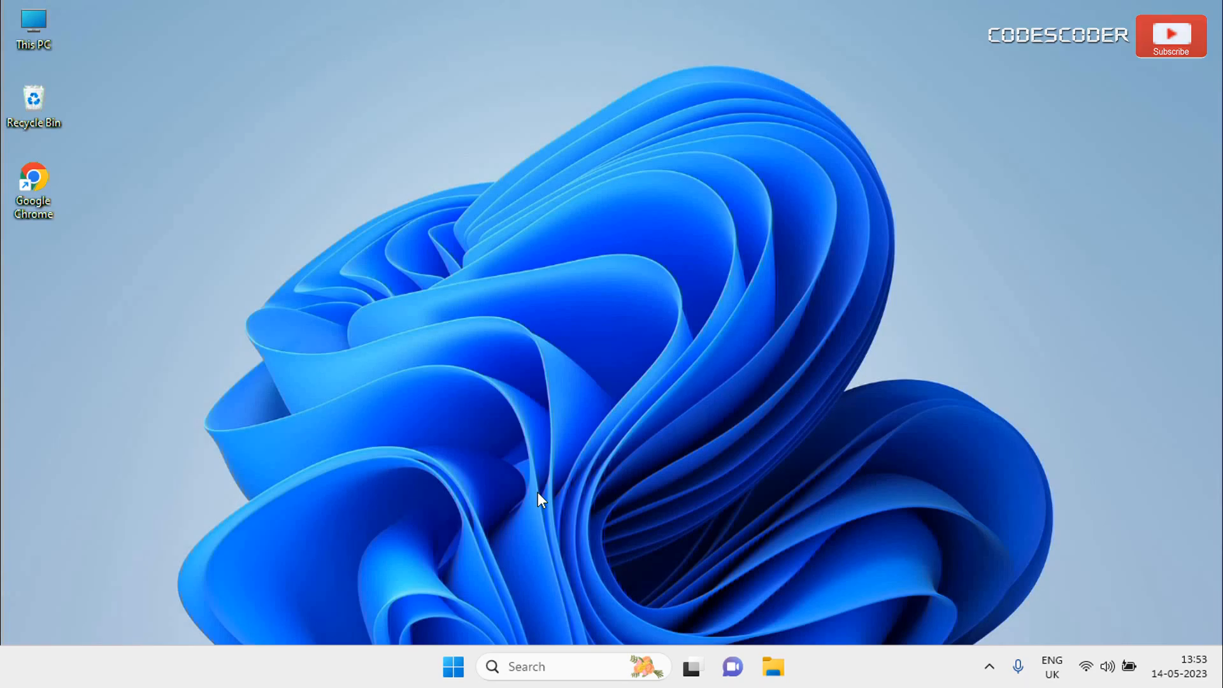
pyautogui.moveTo(679, 507)
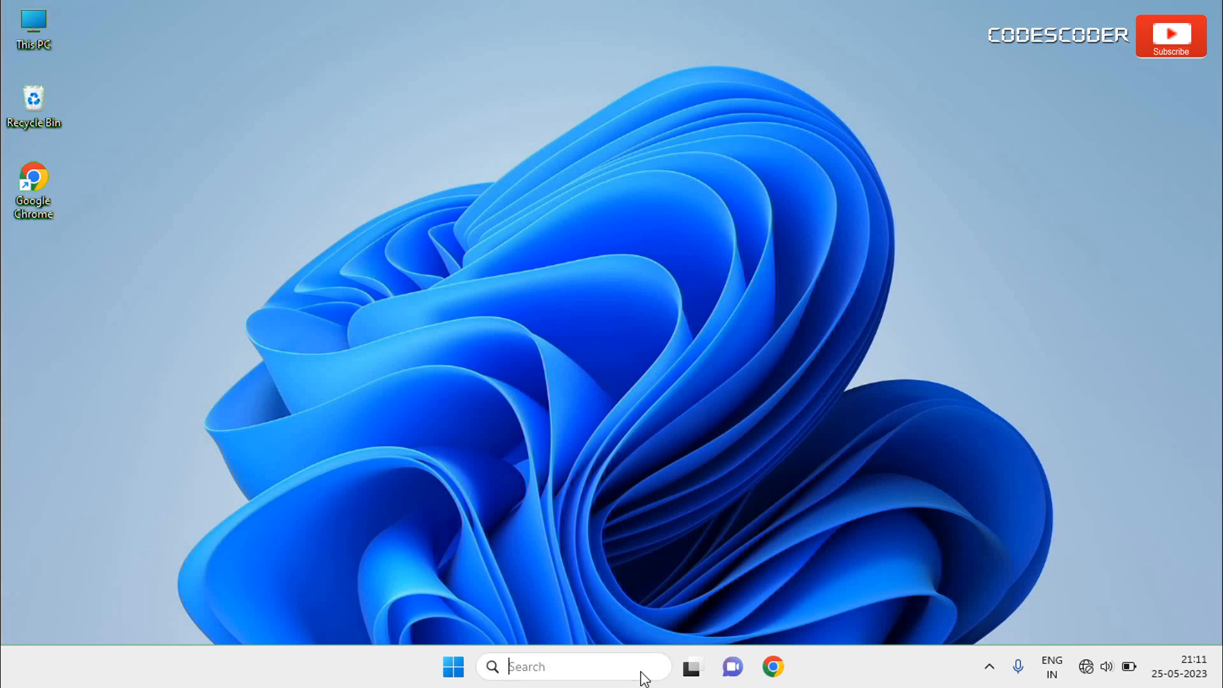
# Search cmd and launch Command Prompt as administrator from its context menu.
pyautogui.write('cmd')
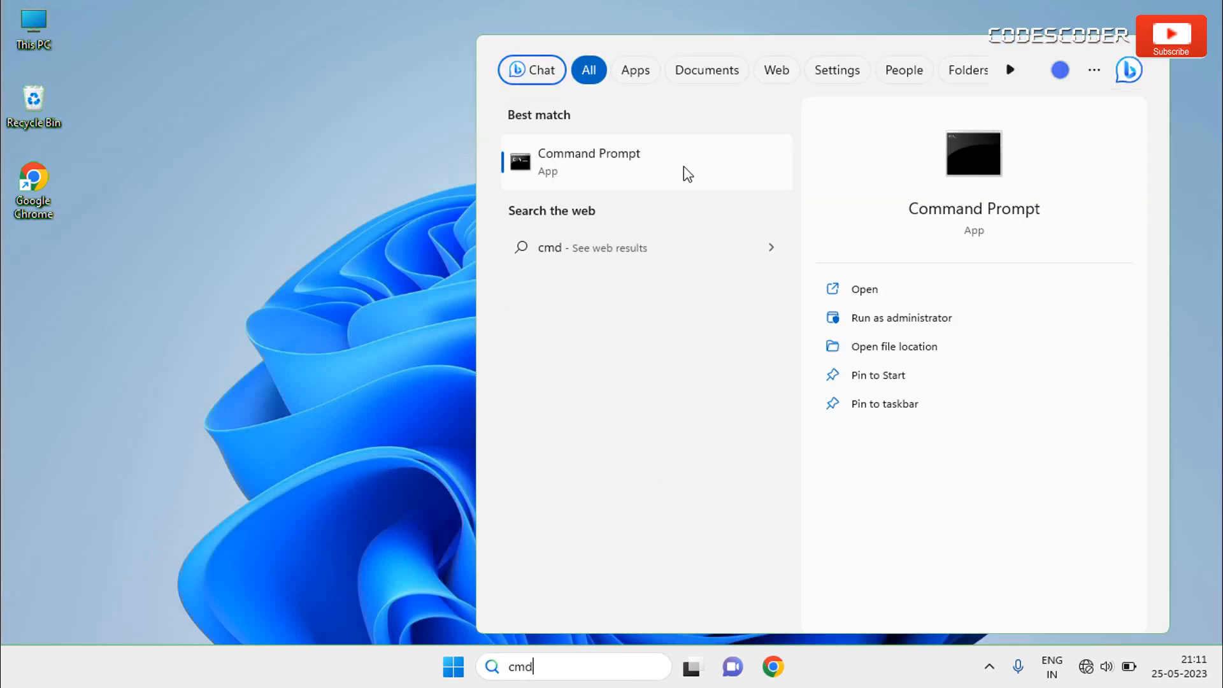
pyautogui.rightClick(588, 162)
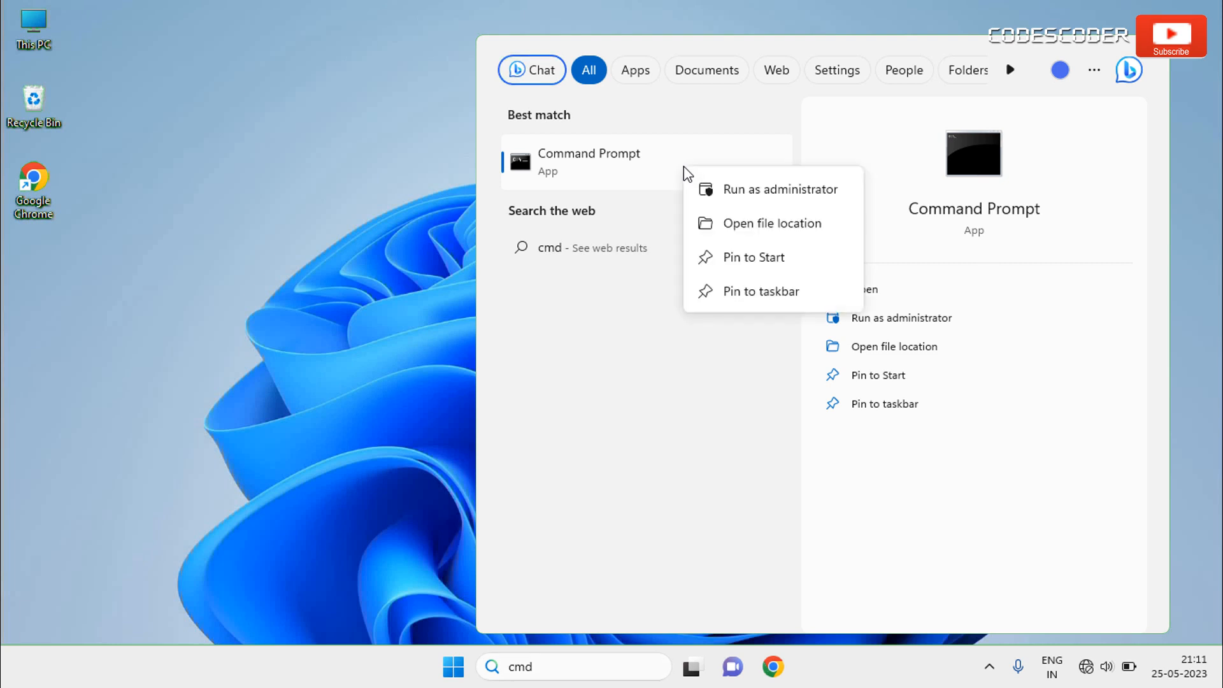
pyautogui.moveTo(748, 195)
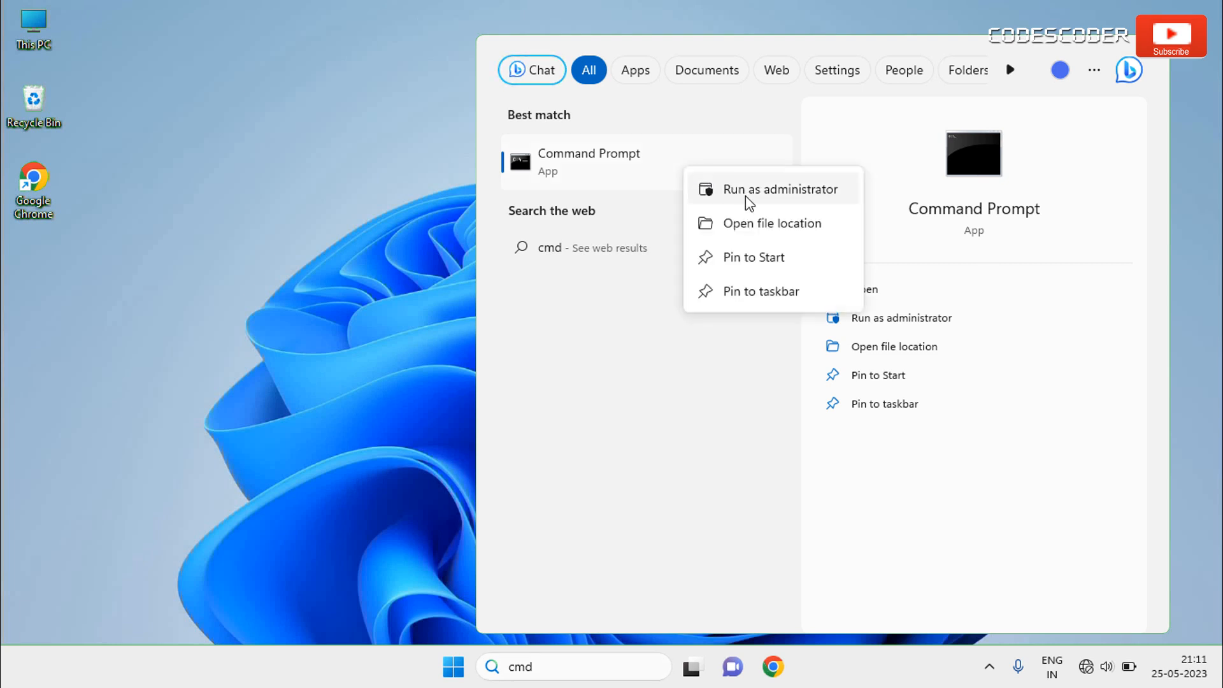
pyautogui.click(779, 188)
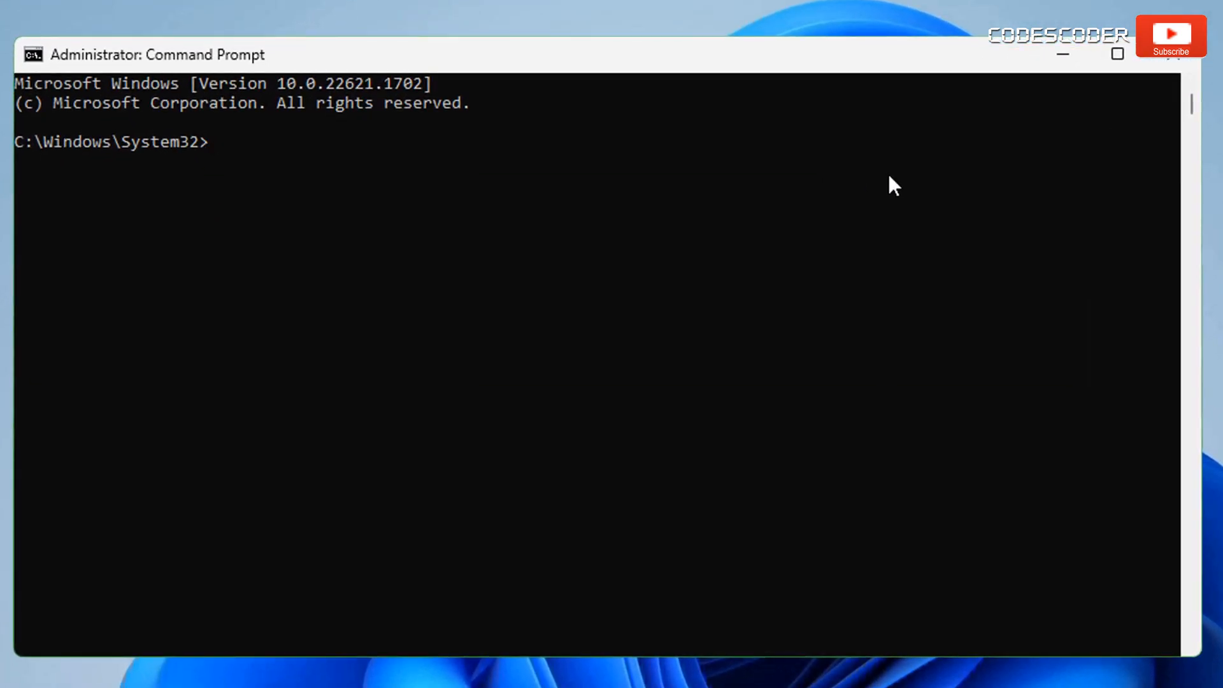
# Run net start msiserver at the admin prompt to start the Windows Installer service.
pyautogui.write('net start')
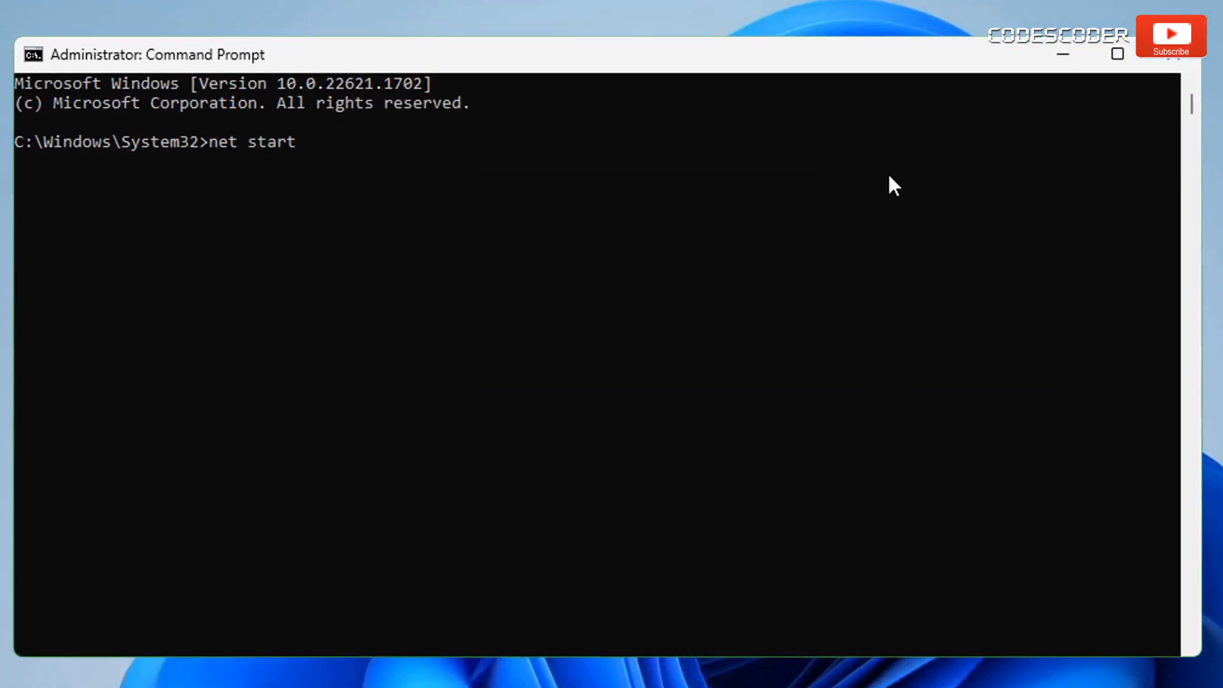
pyautogui.write('msiserver')
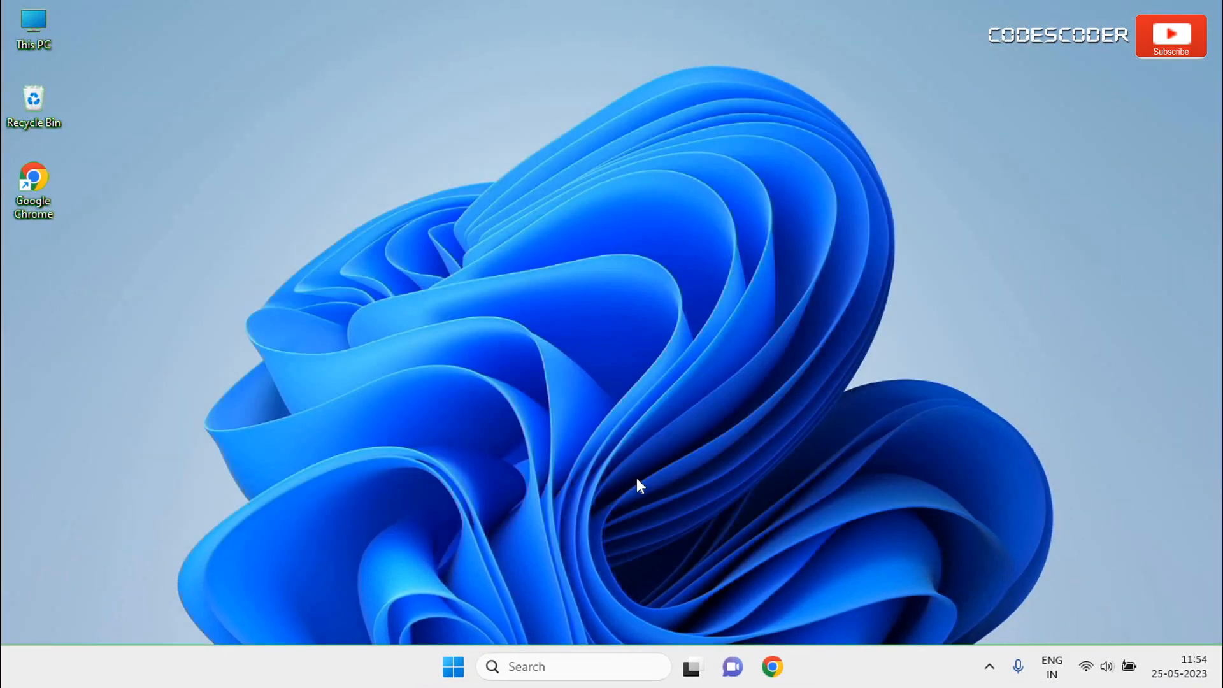
pyautogui.moveTo(647, 672)
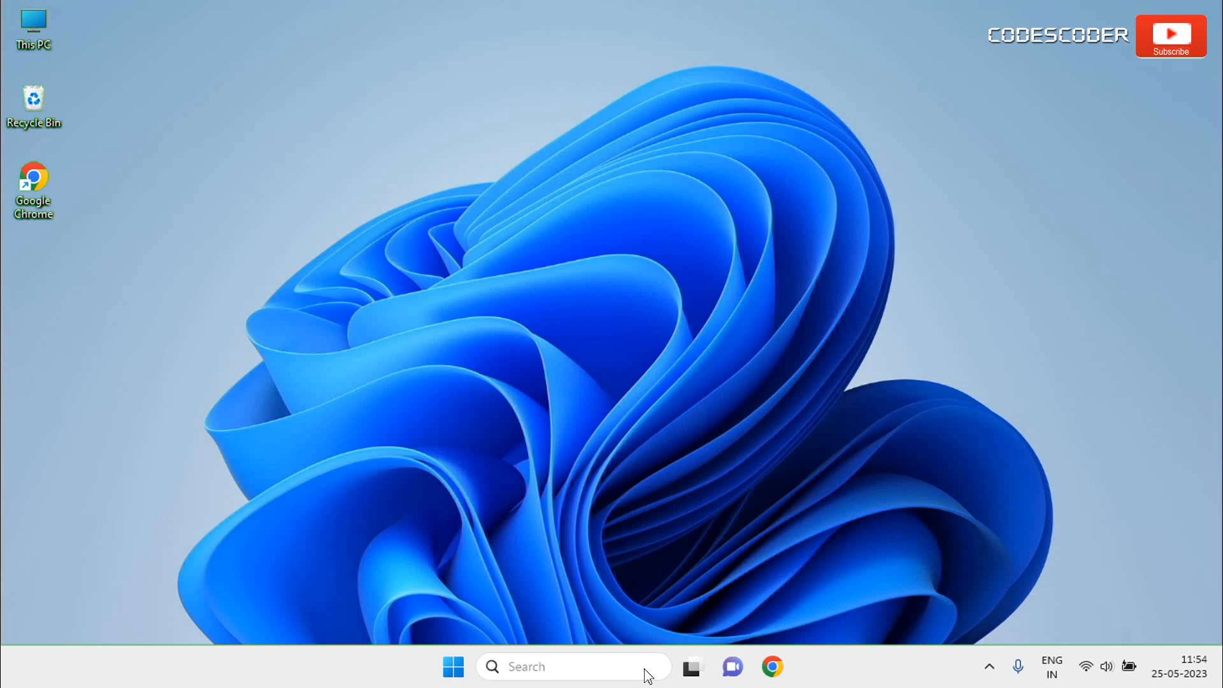
# Search serv to launch Services, select Windows Update and bring up its action menu.
pyautogui.write('serv')
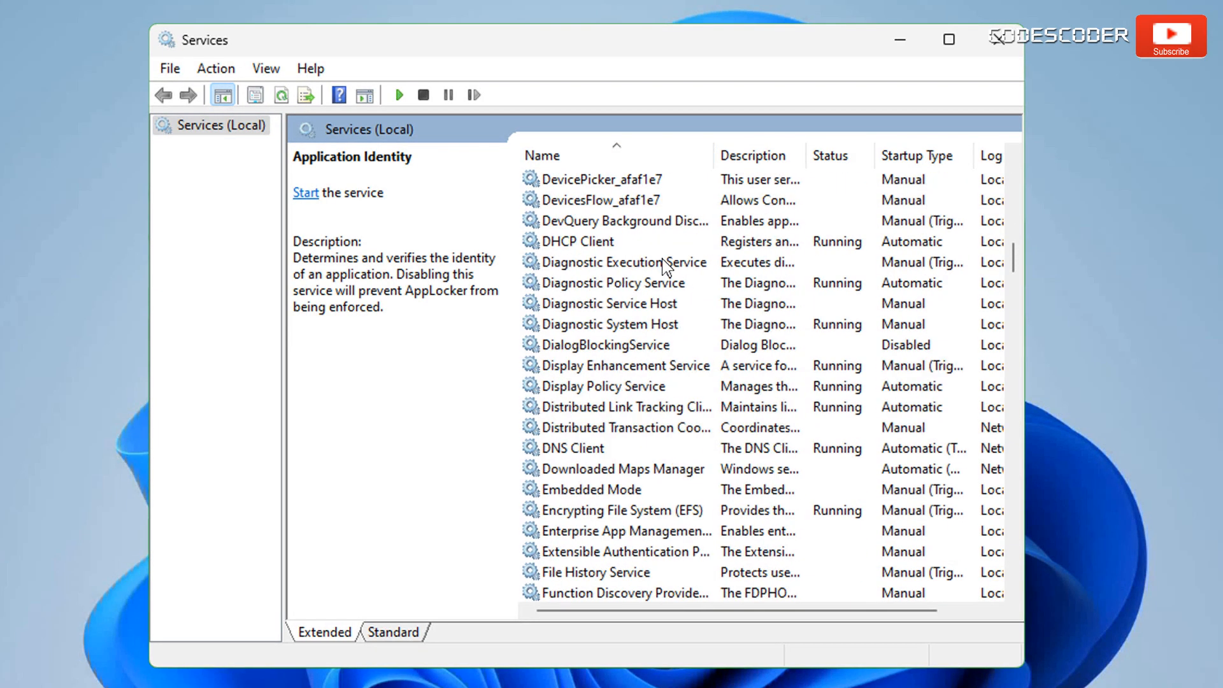
pyautogui.scroll(-3)
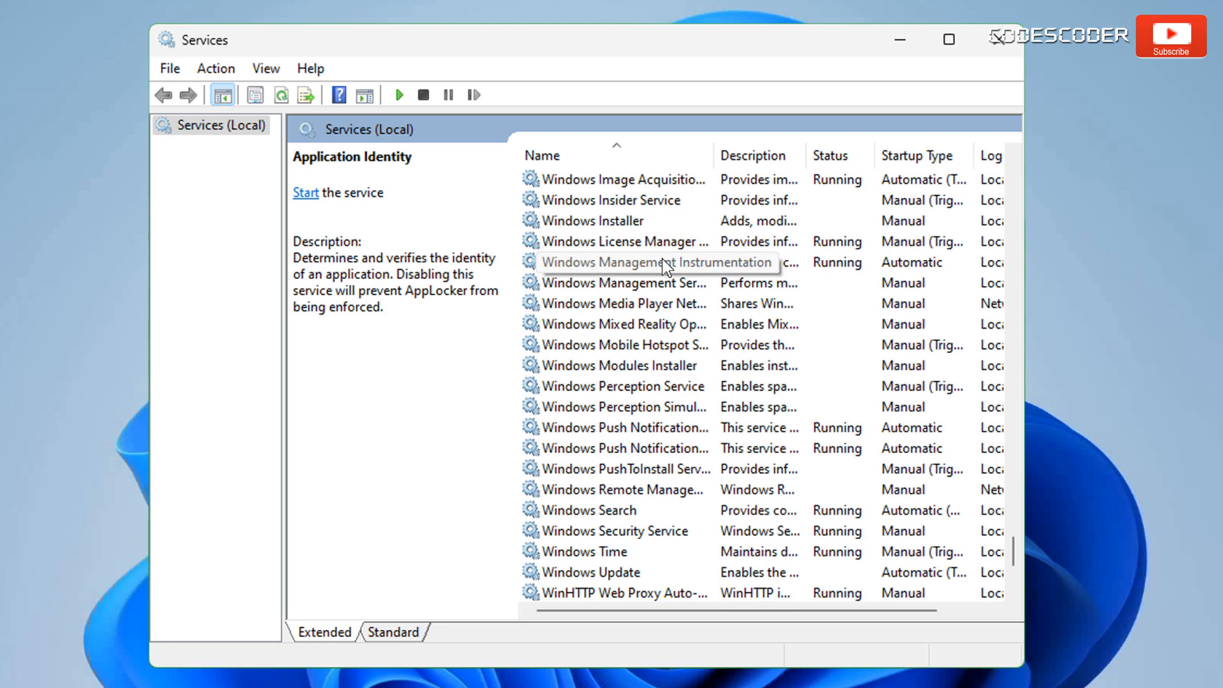
pyautogui.click(590, 344)
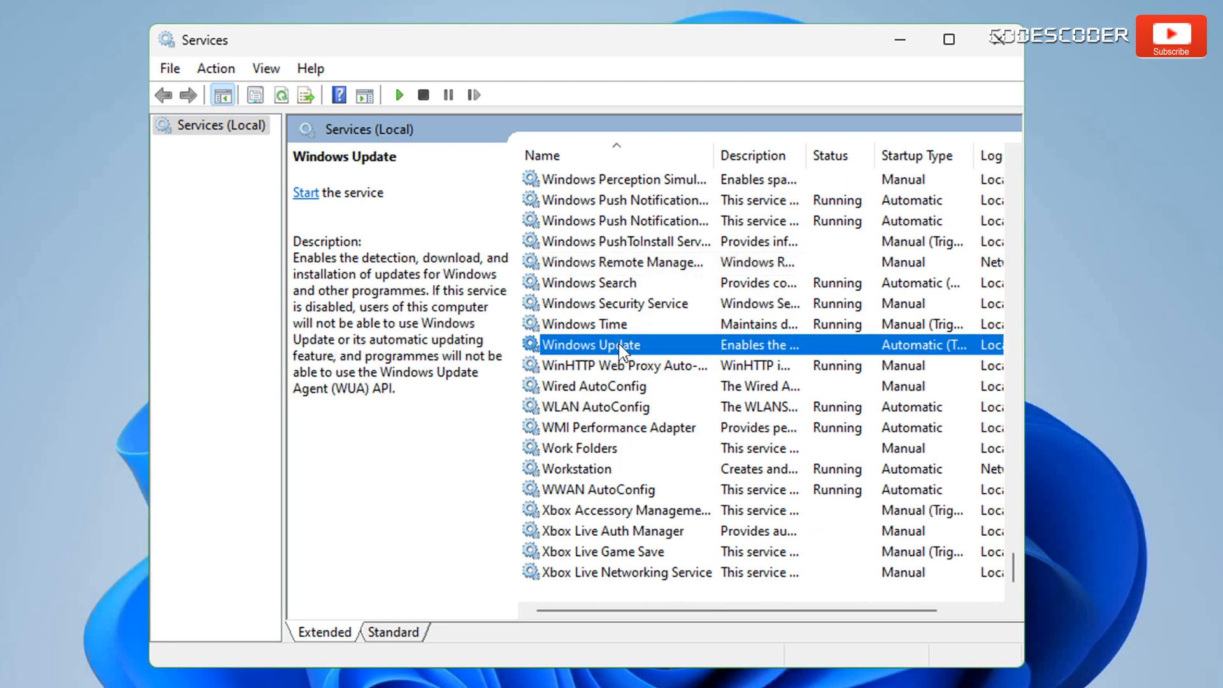
pyautogui.rightClick(590, 344)
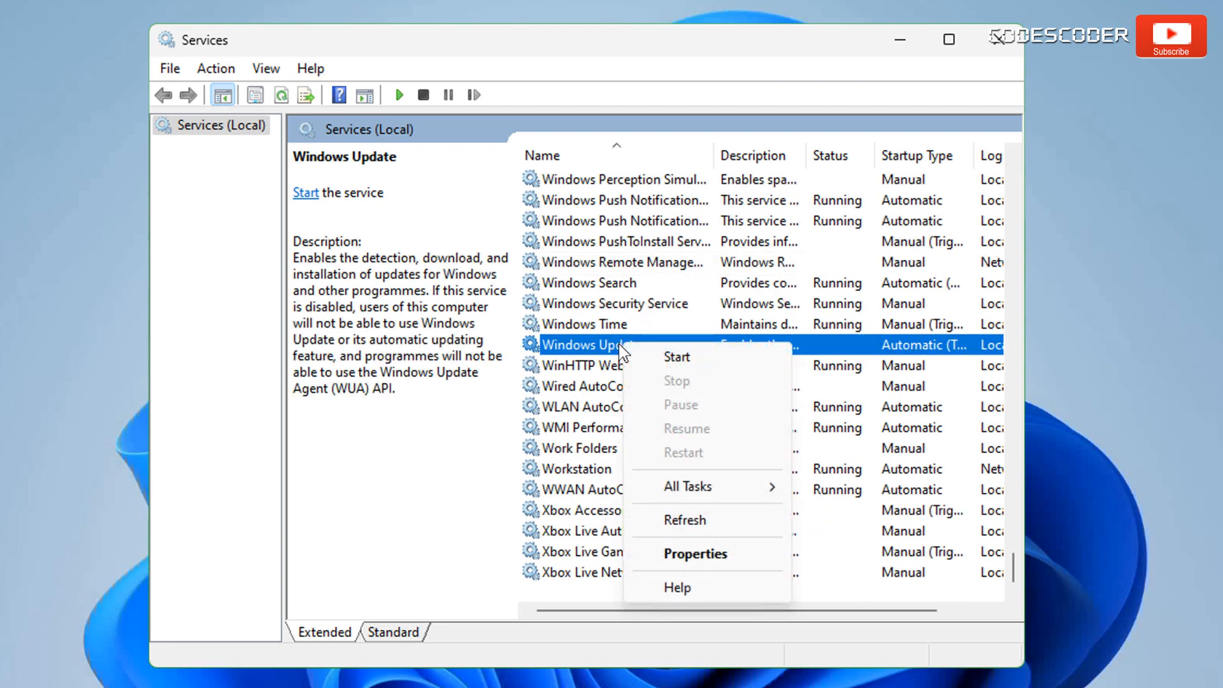
pyautogui.moveTo(694, 554)
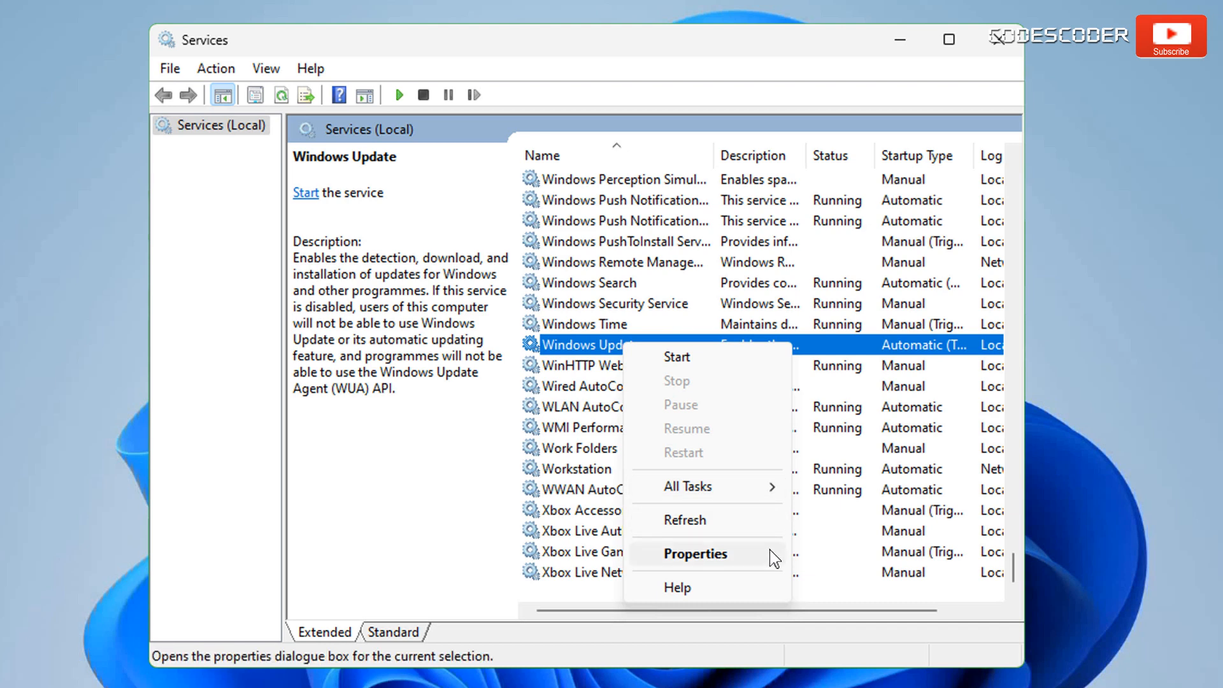
# In Windows Update Properties set Startup type to Disabled, apply, confirm and close Services.
pyautogui.click(695, 553)
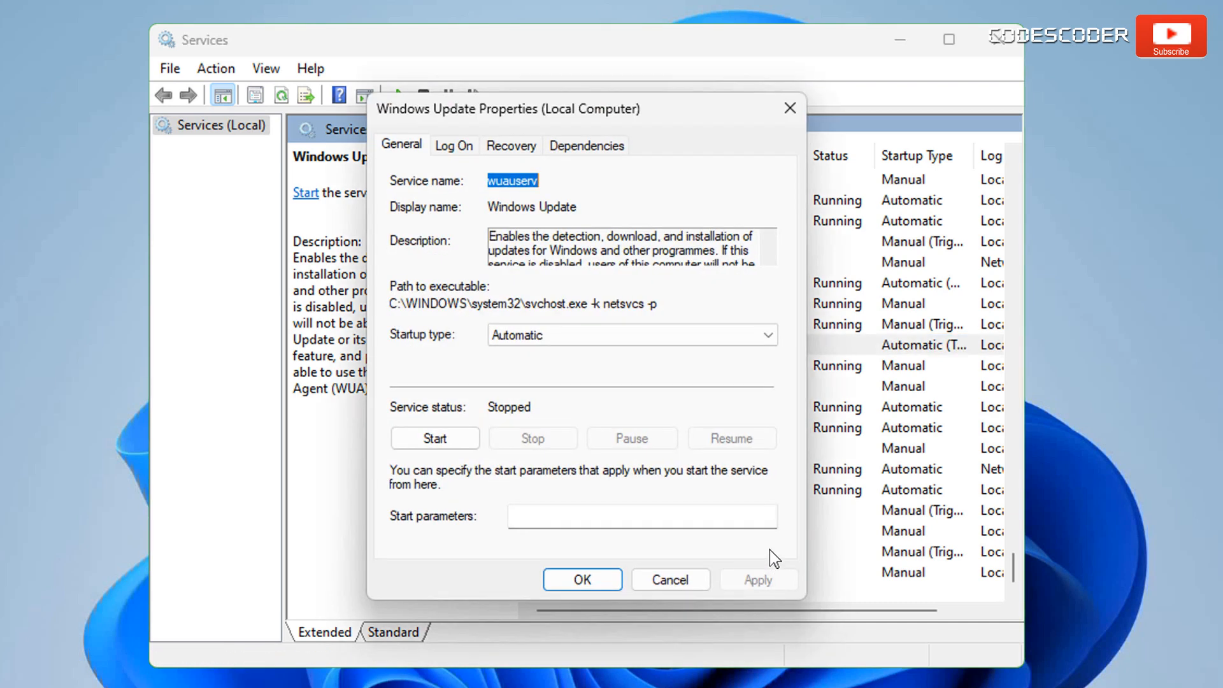
pyautogui.click(632, 335)
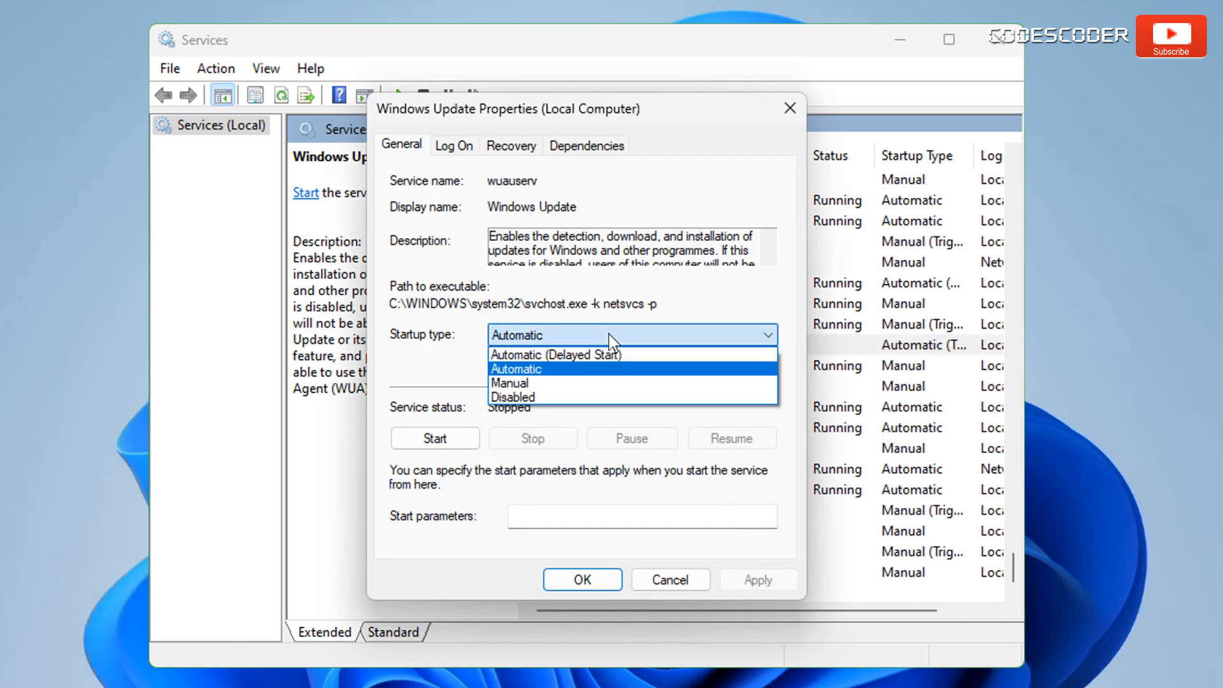
pyautogui.click(512, 396)
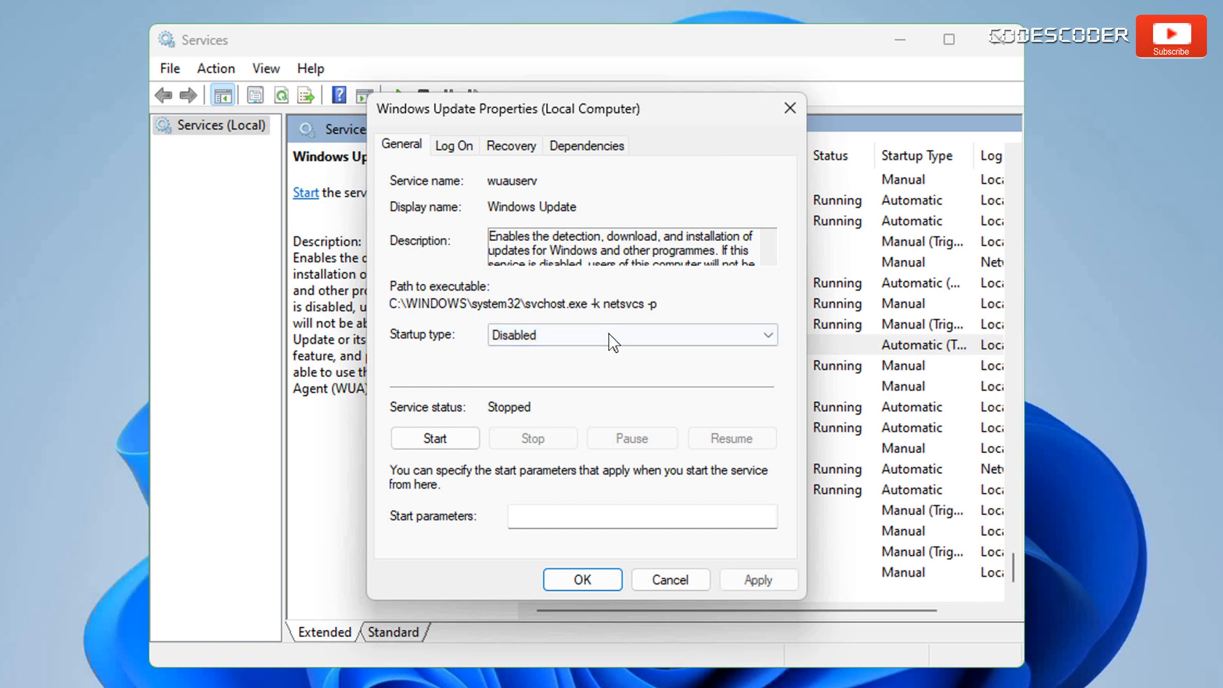
pyautogui.moveTo(724, 561)
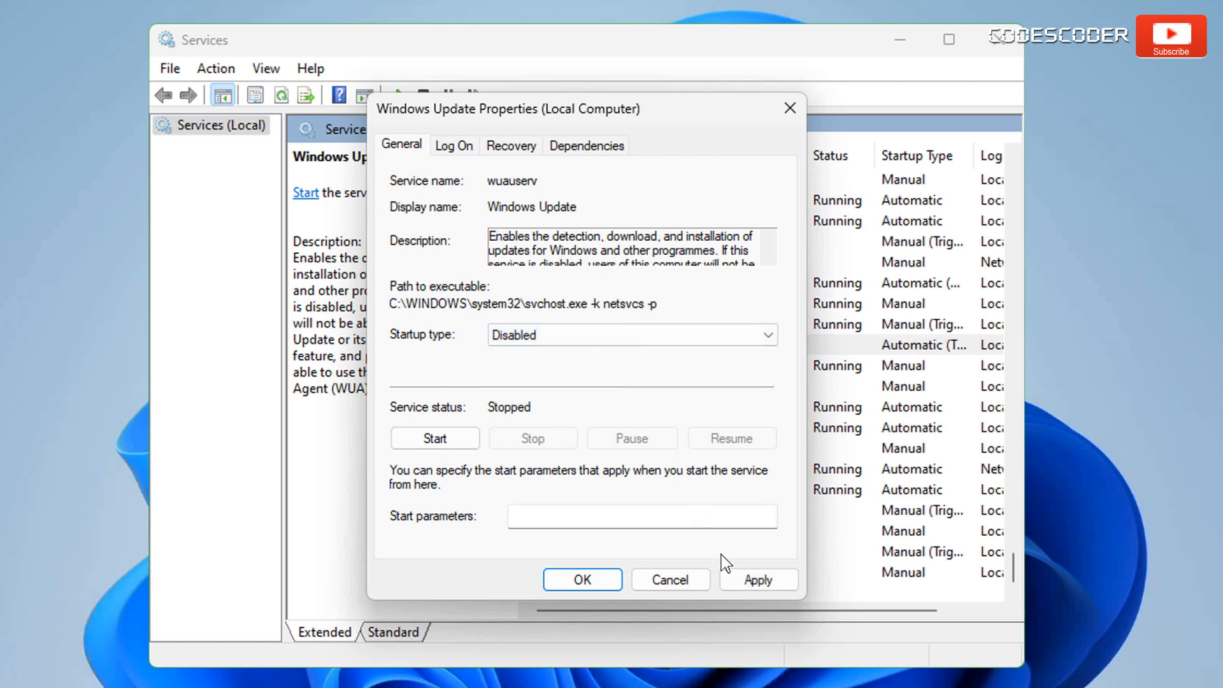
pyautogui.click(757, 580)
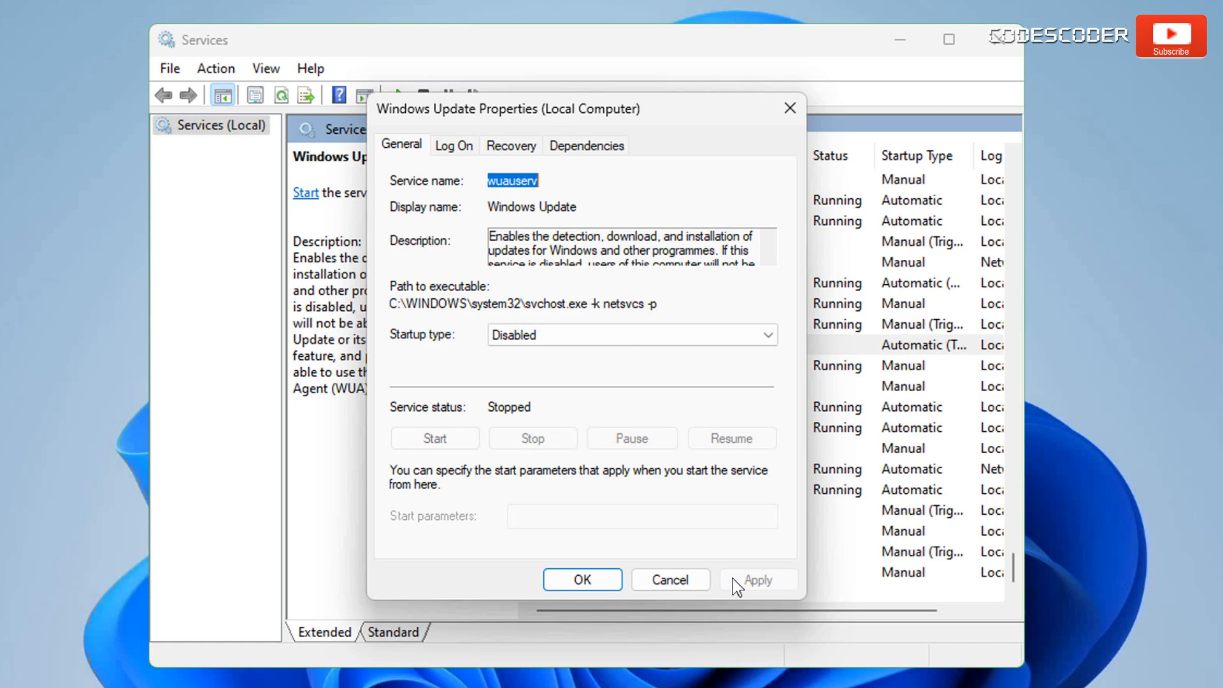
pyautogui.click(581, 579)
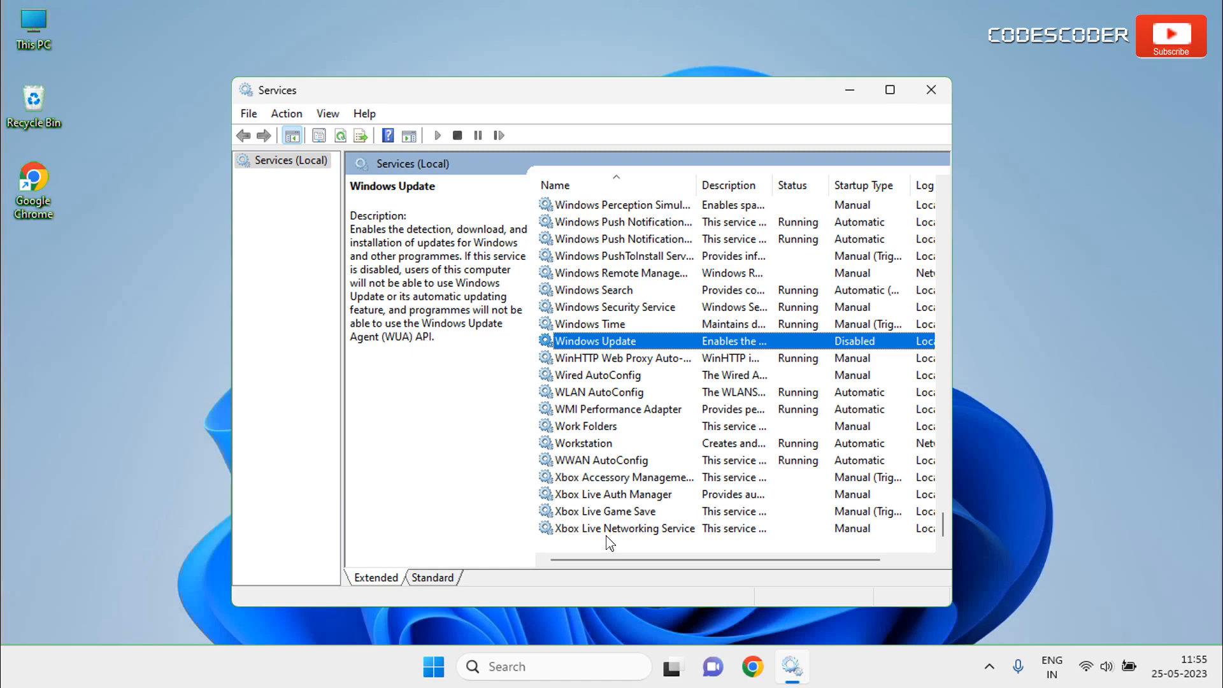
pyautogui.click(930, 89)
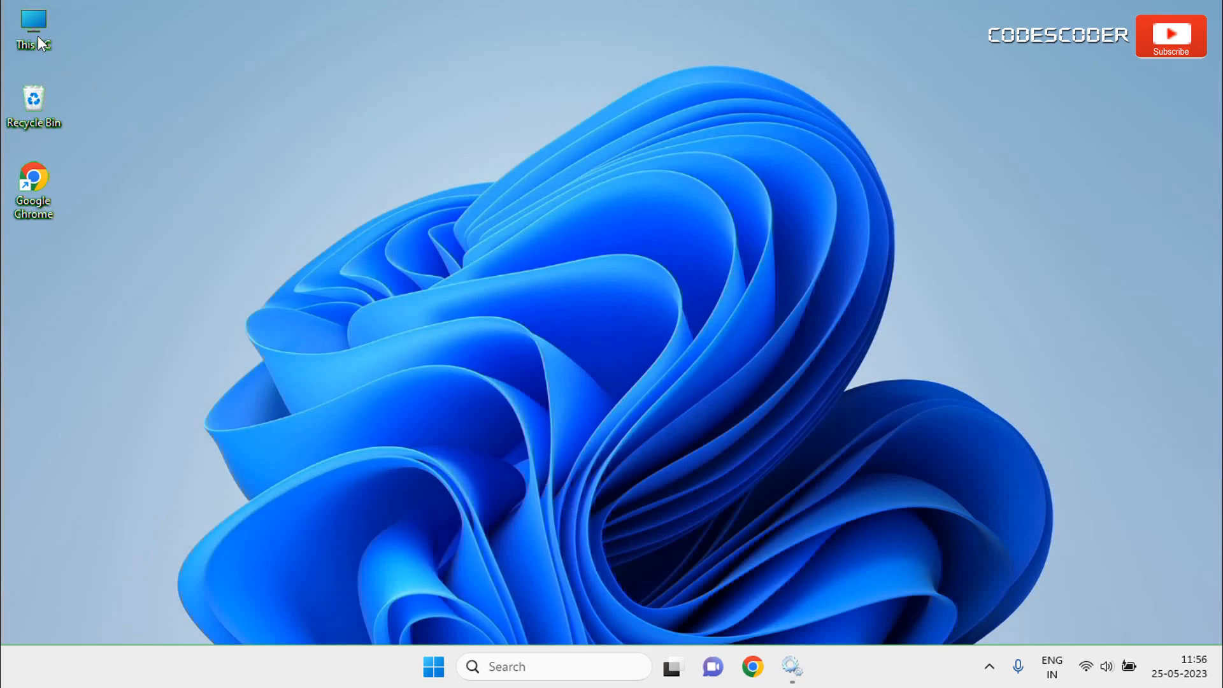
# Navigate from This PC into C:\Windows\SoftwareDistribution and select the DataStore folder.
pyautogui.doubleClick(33, 30)
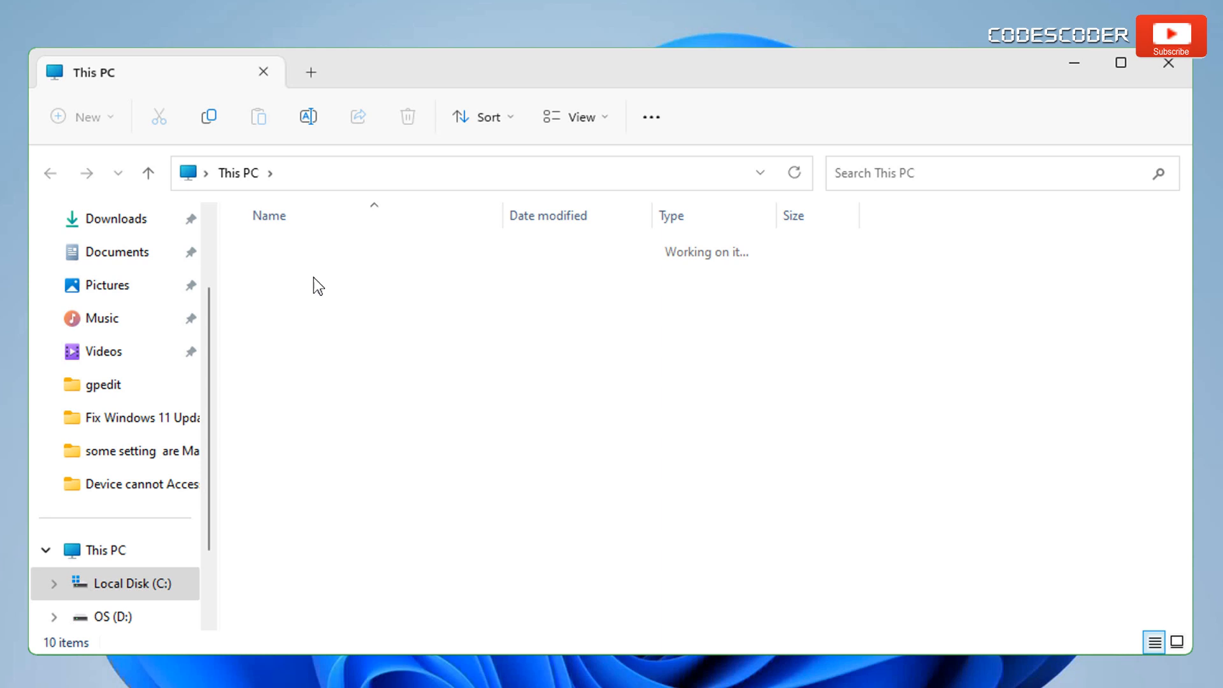
pyautogui.click(120, 582)
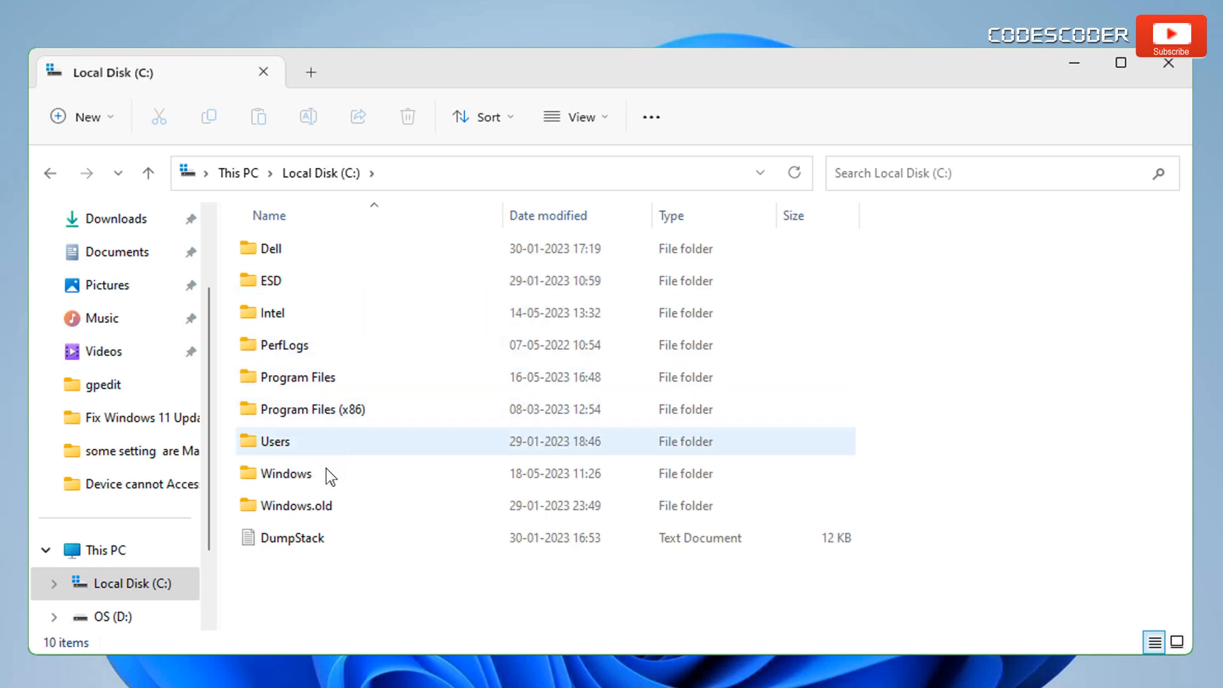
pyautogui.doubleClick(286, 473)
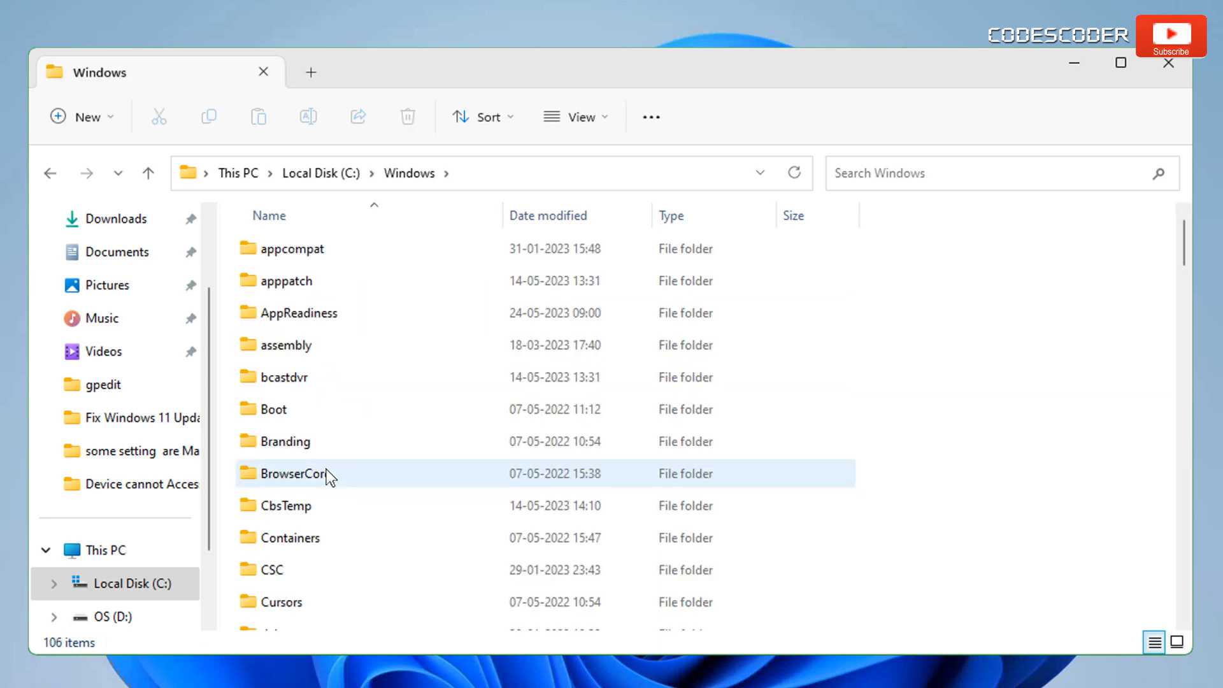
pyautogui.scroll(-3)
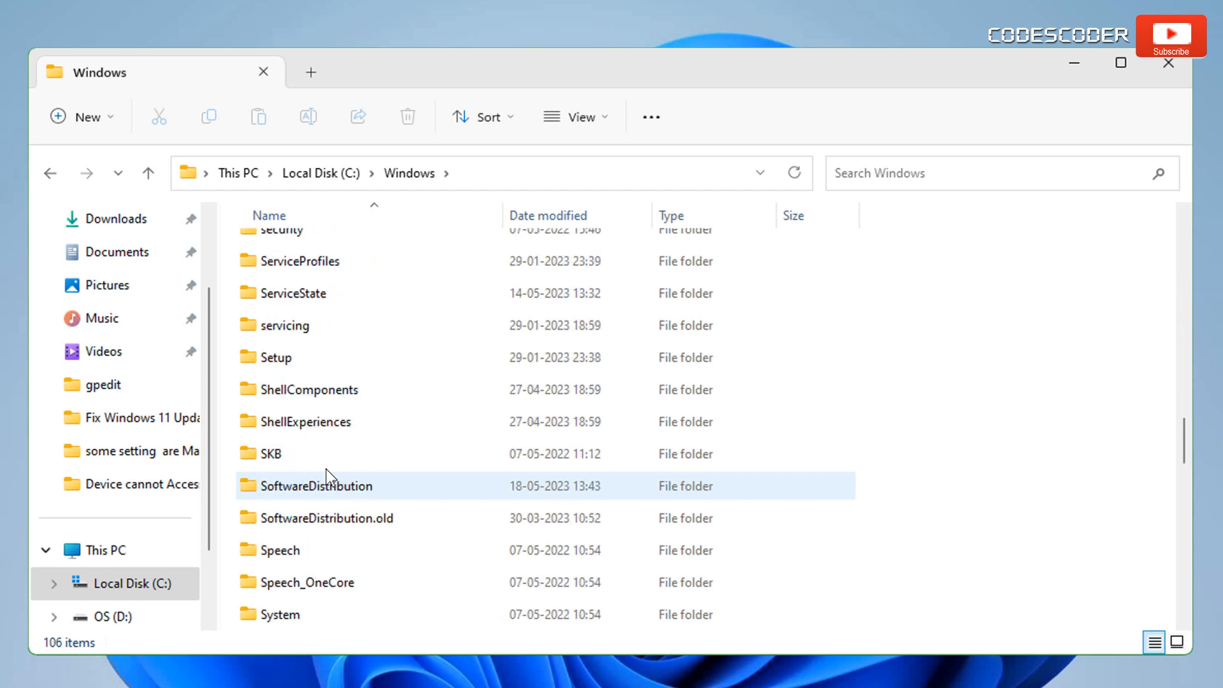
pyautogui.moveTo(390, 488)
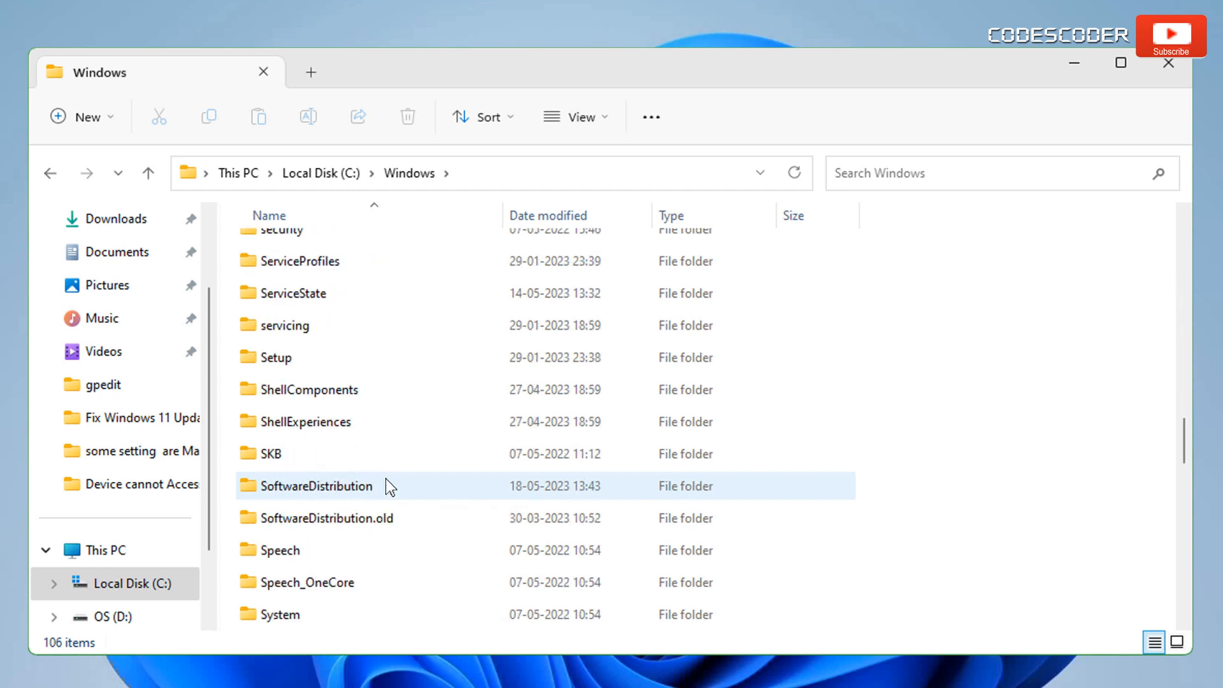
pyautogui.doubleClick(317, 485)
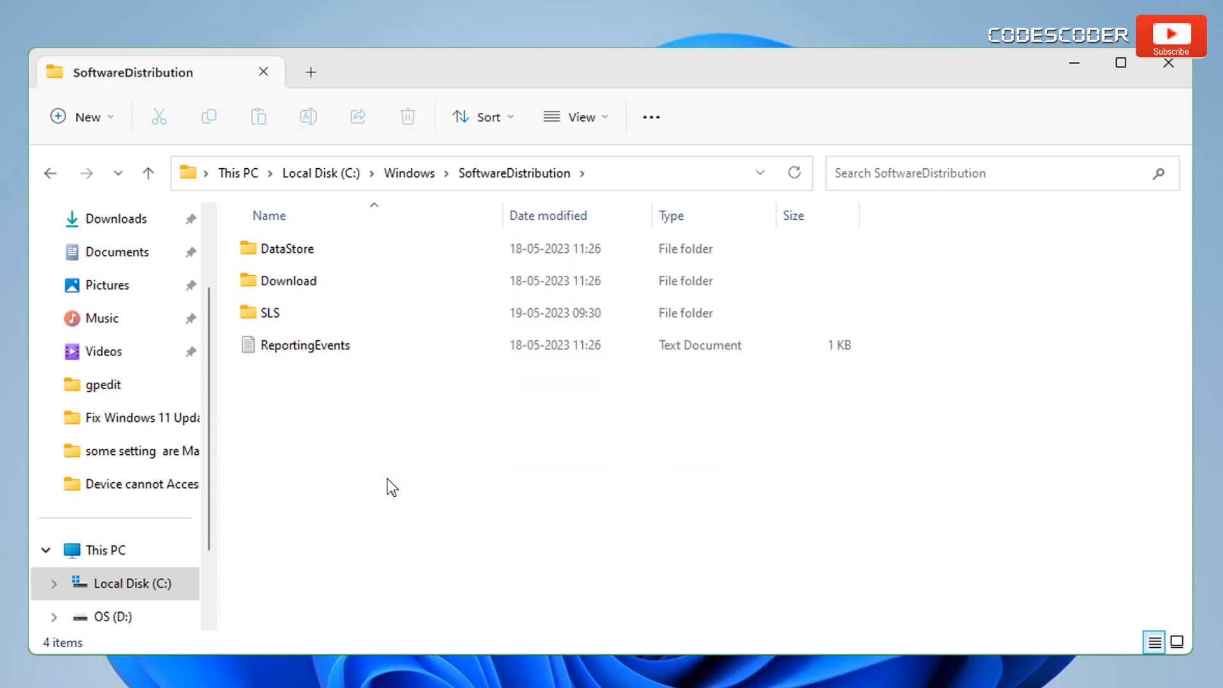
pyautogui.click(285, 248)
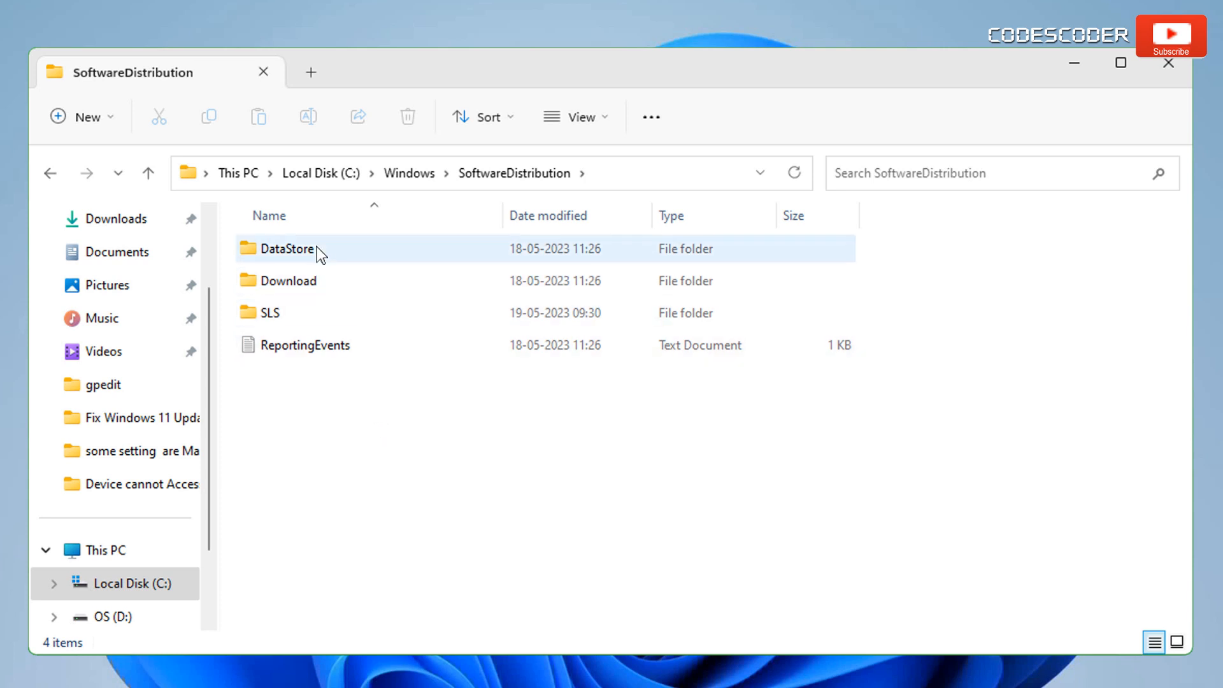
# Delete everything in DataStore with administrator permission, then return to SoftwareDistribution.
pyautogui.doubleClick(289, 248)
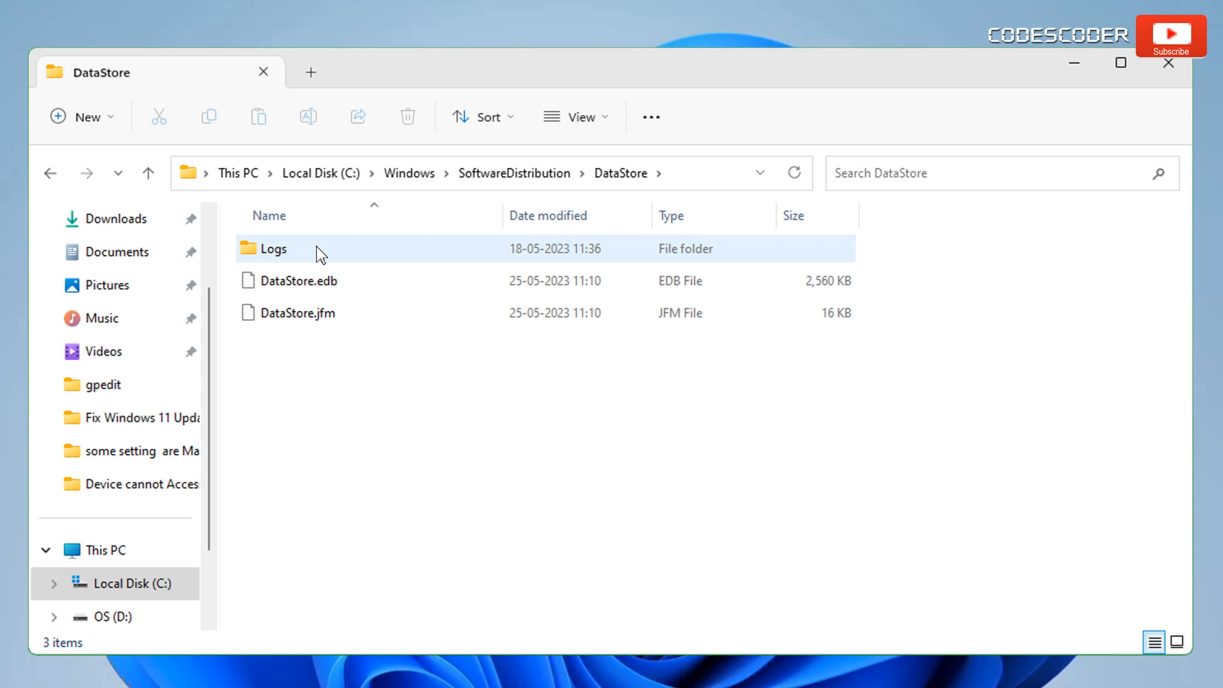
pyautogui.press('ctrl+a')
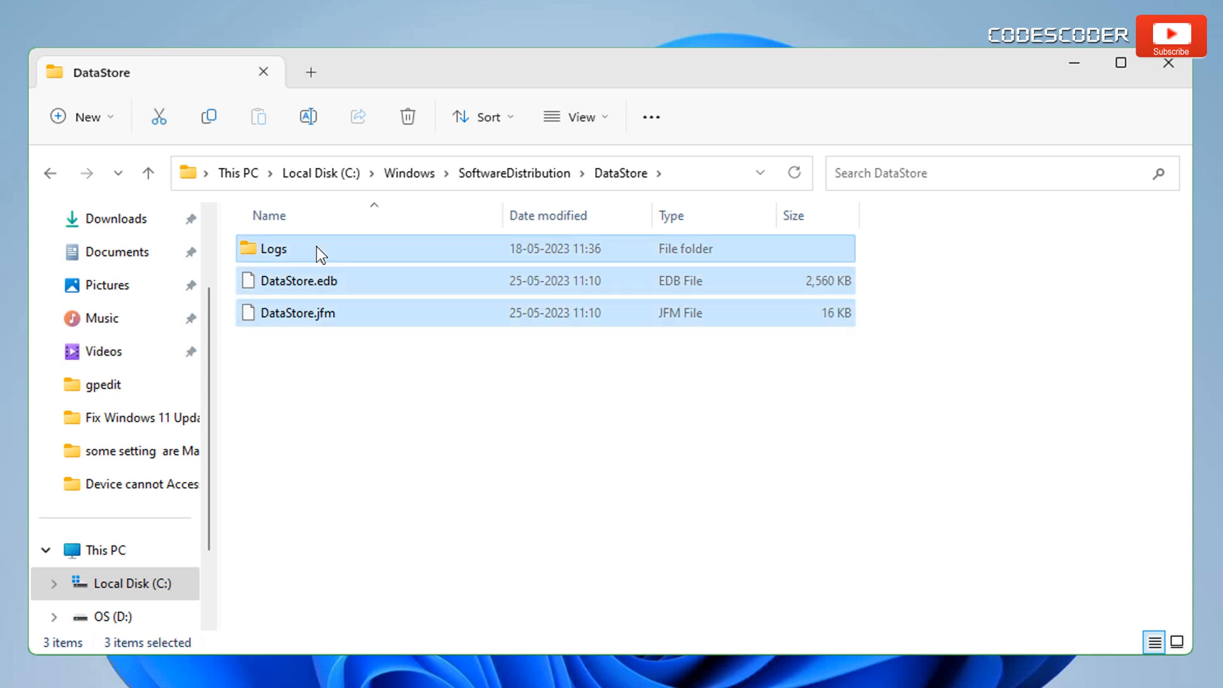
pyautogui.click(406, 116)
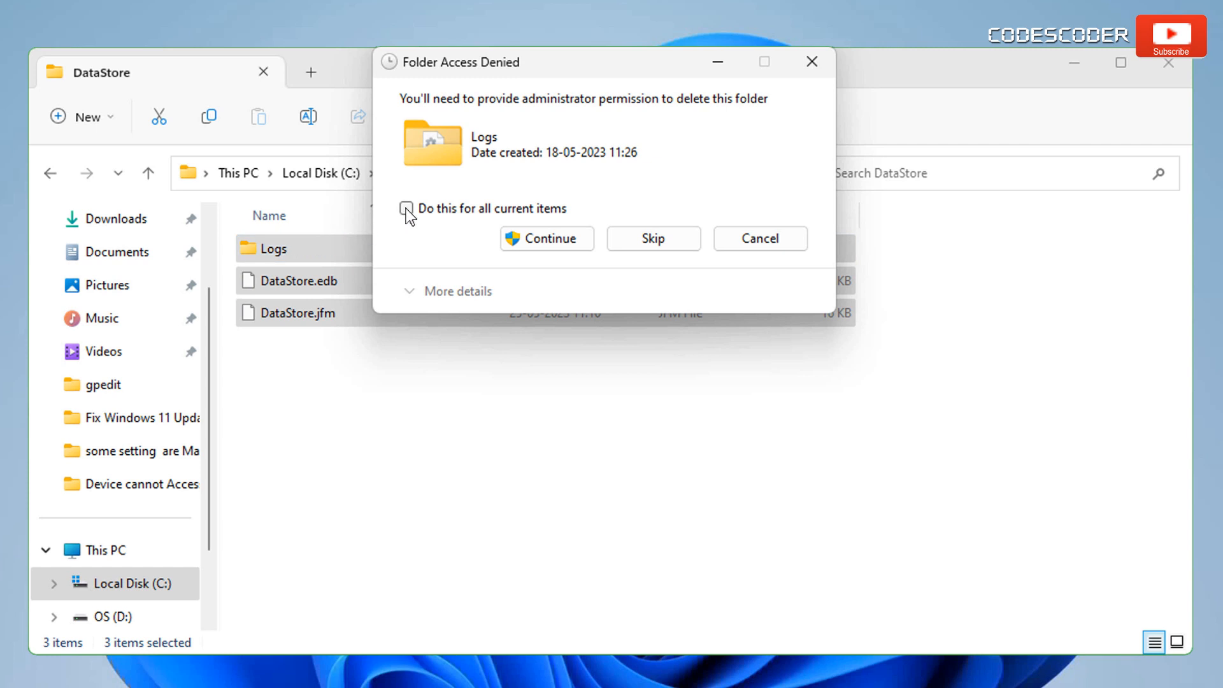
pyautogui.click(405, 209)
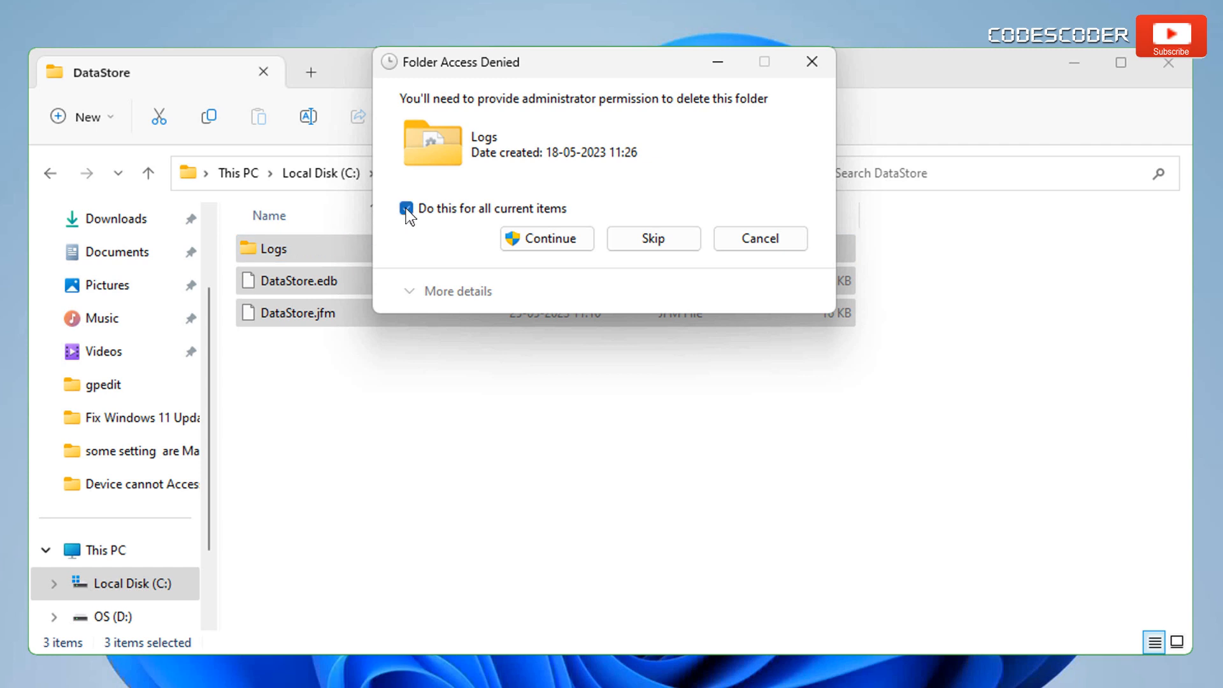
pyautogui.click(546, 238)
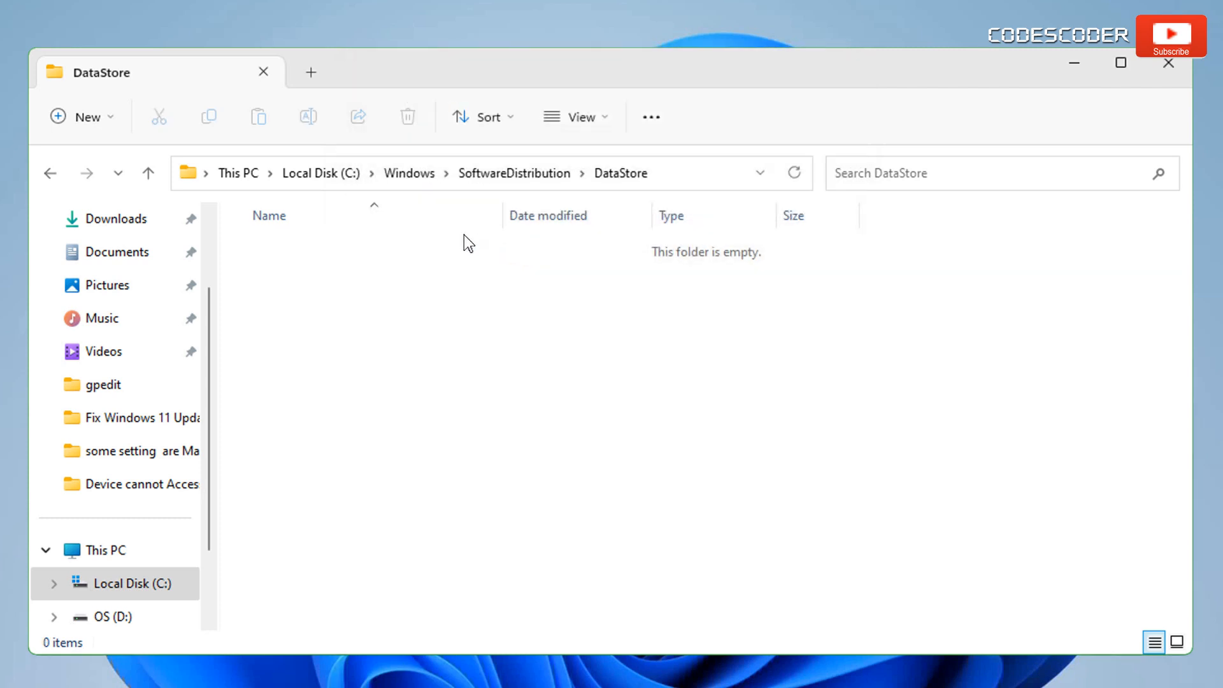
pyautogui.click(50, 172)
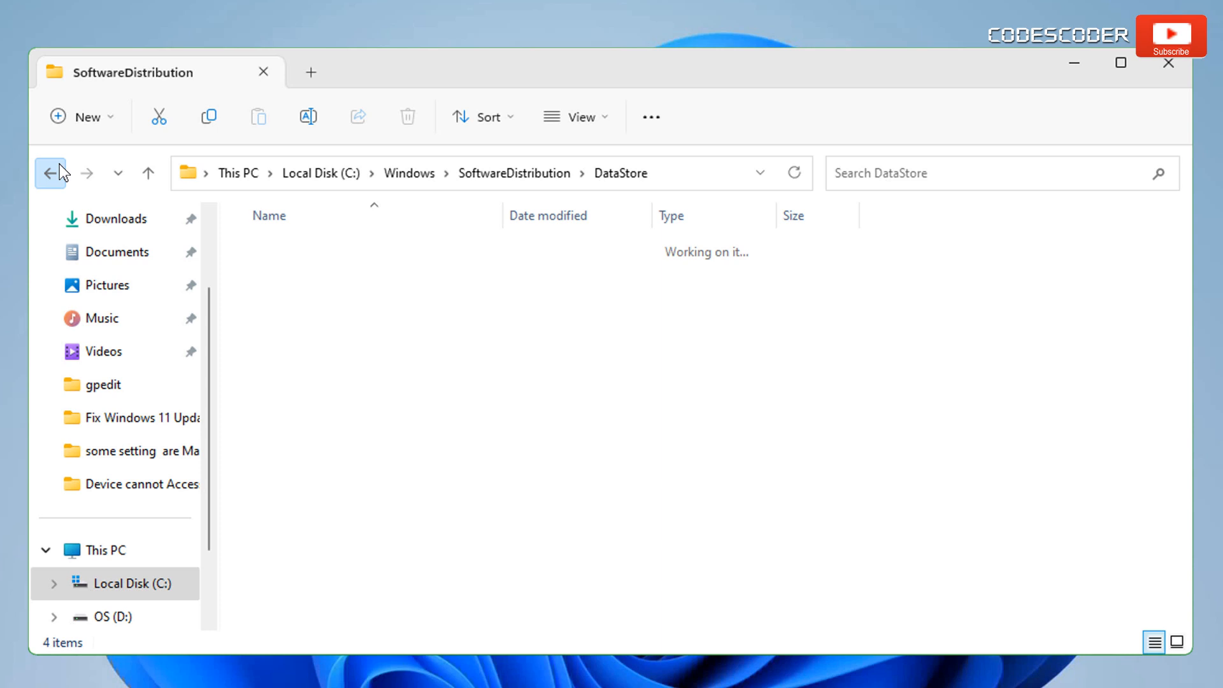
# Permanently delete all 208 items in Download with admin permission, skipping the in-use recording file.
pyautogui.click(49, 172)
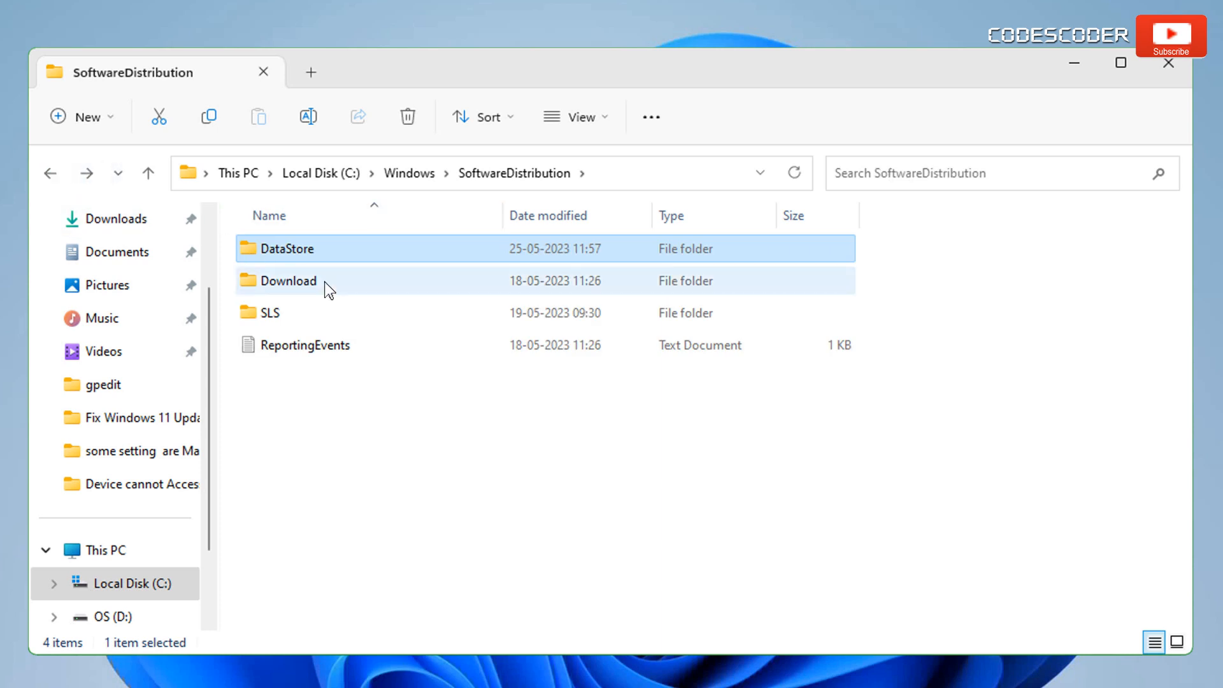
pyautogui.doubleClick(288, 281)
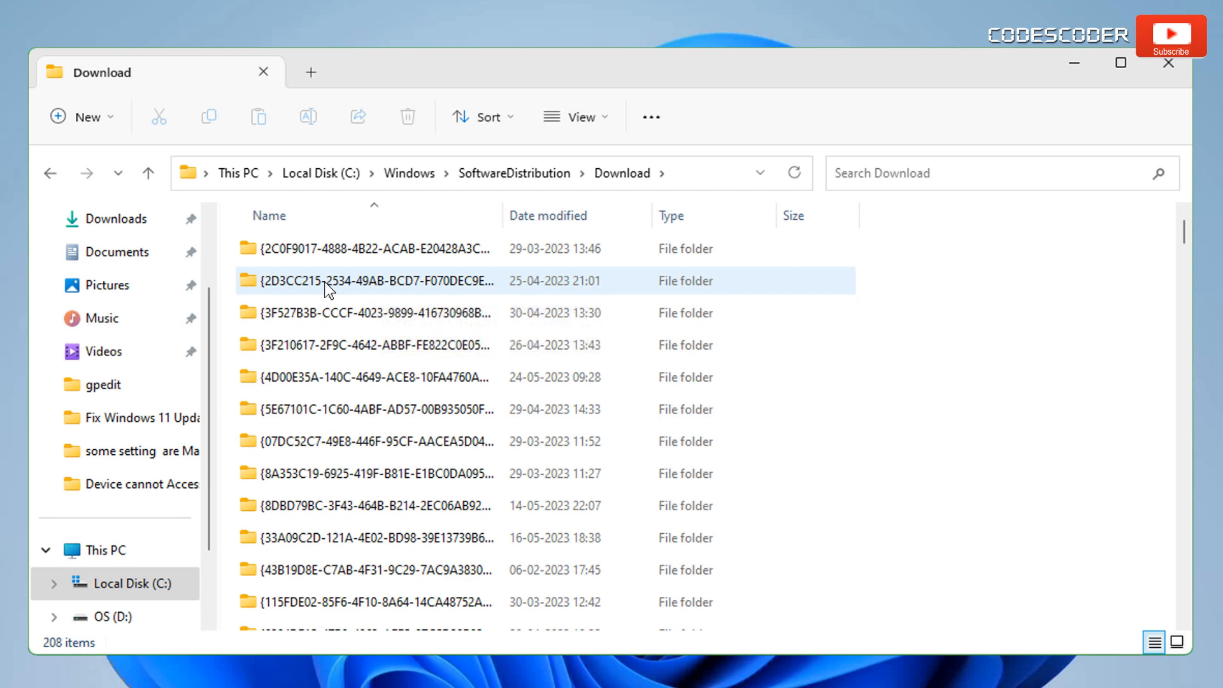
pyautogui.press('ctrl+a')
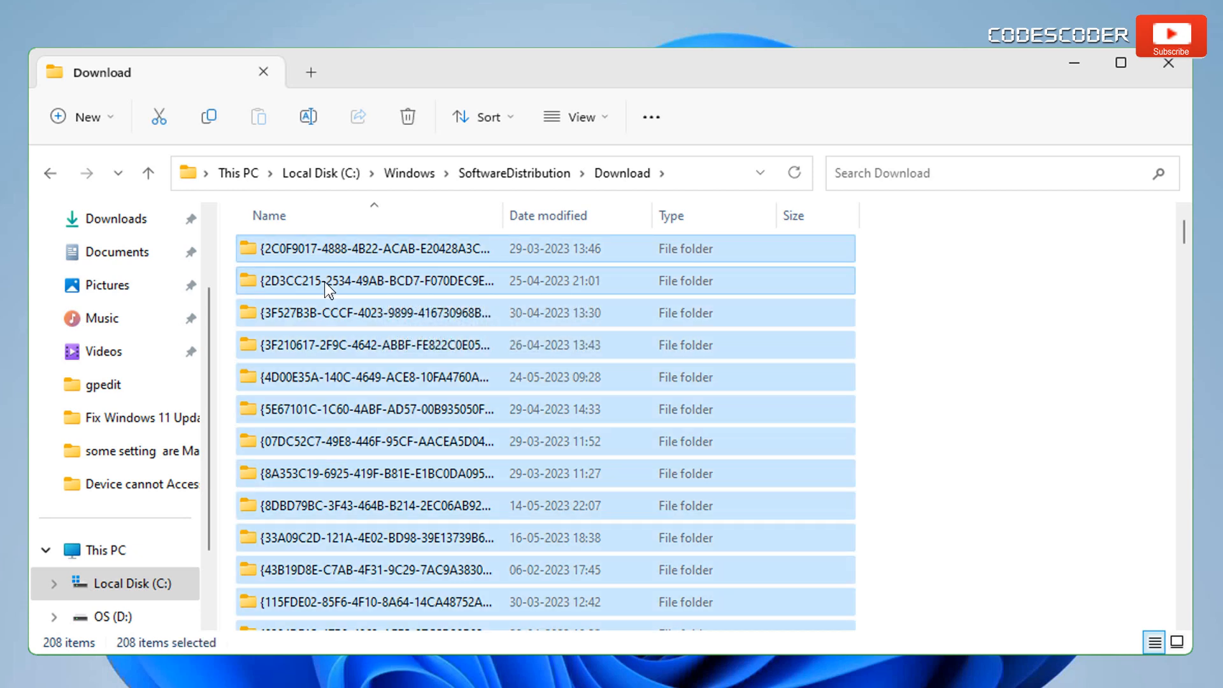
pyautogui.click(406, 116)
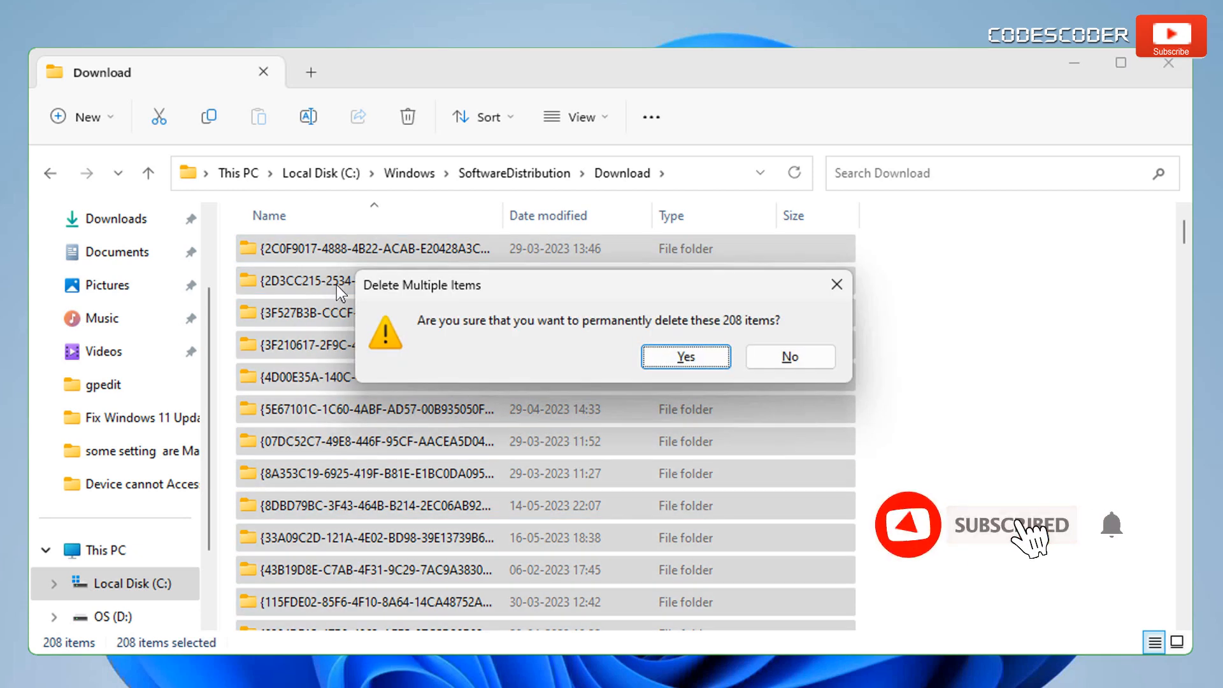
pyautogui.click(685, 357)
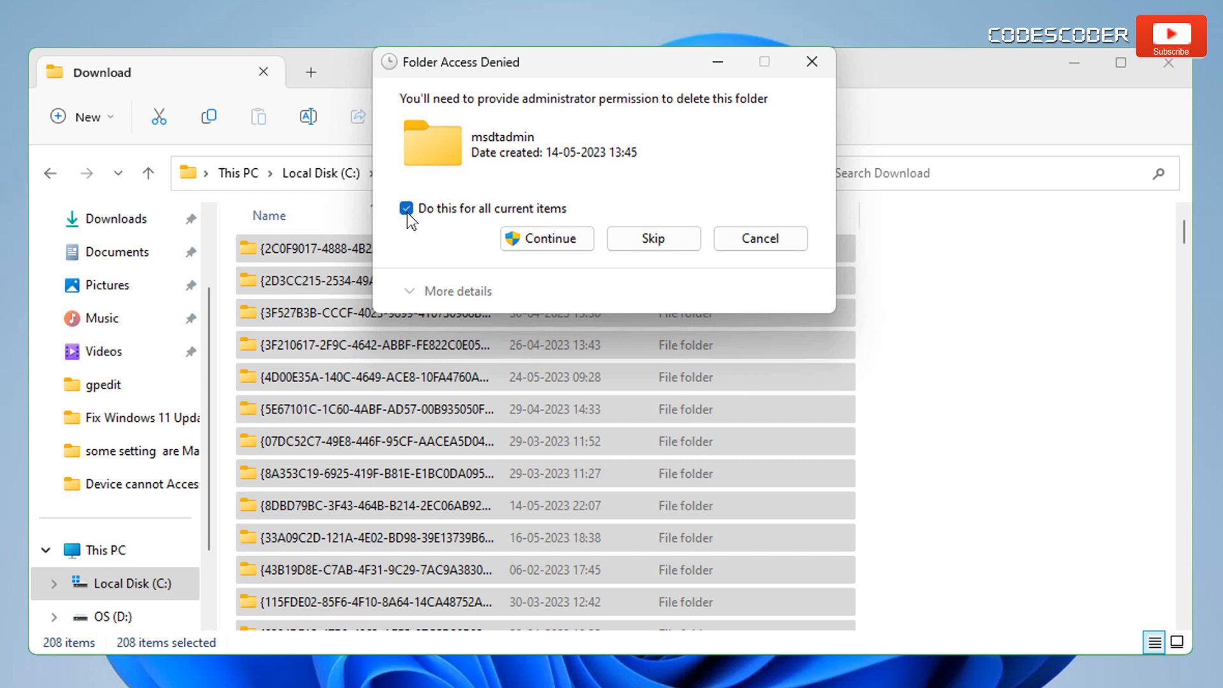
pyautogui.click(546, 239)
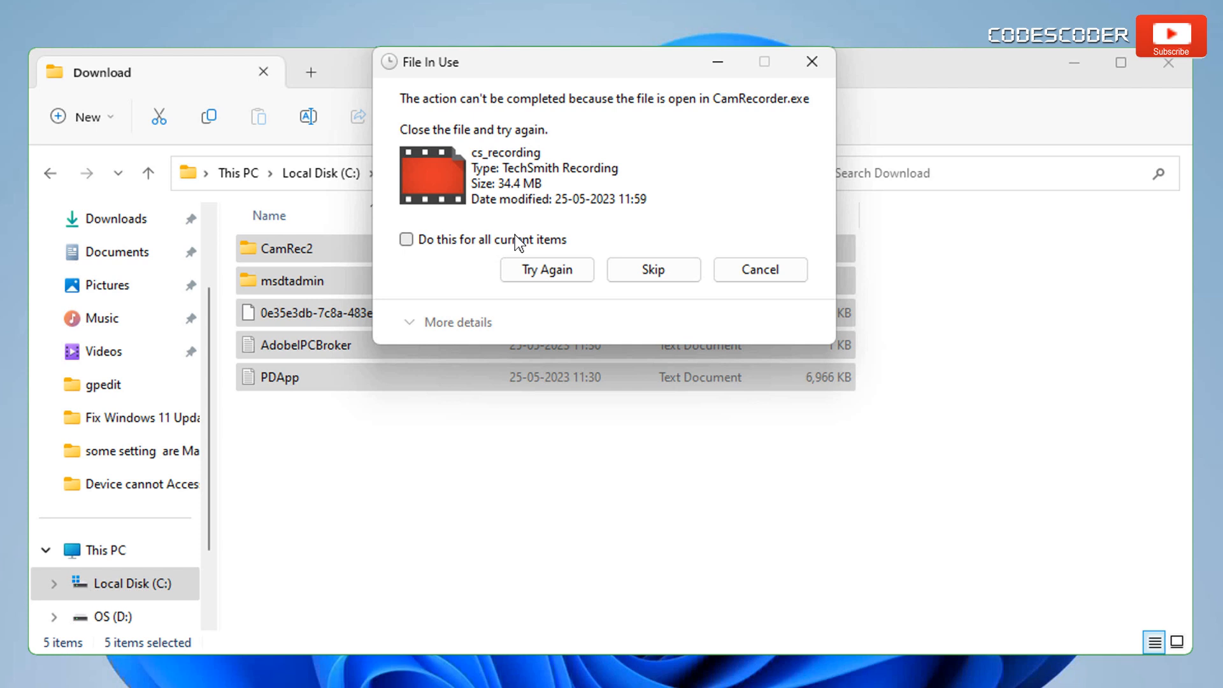
pyautogui.click(405, 240)
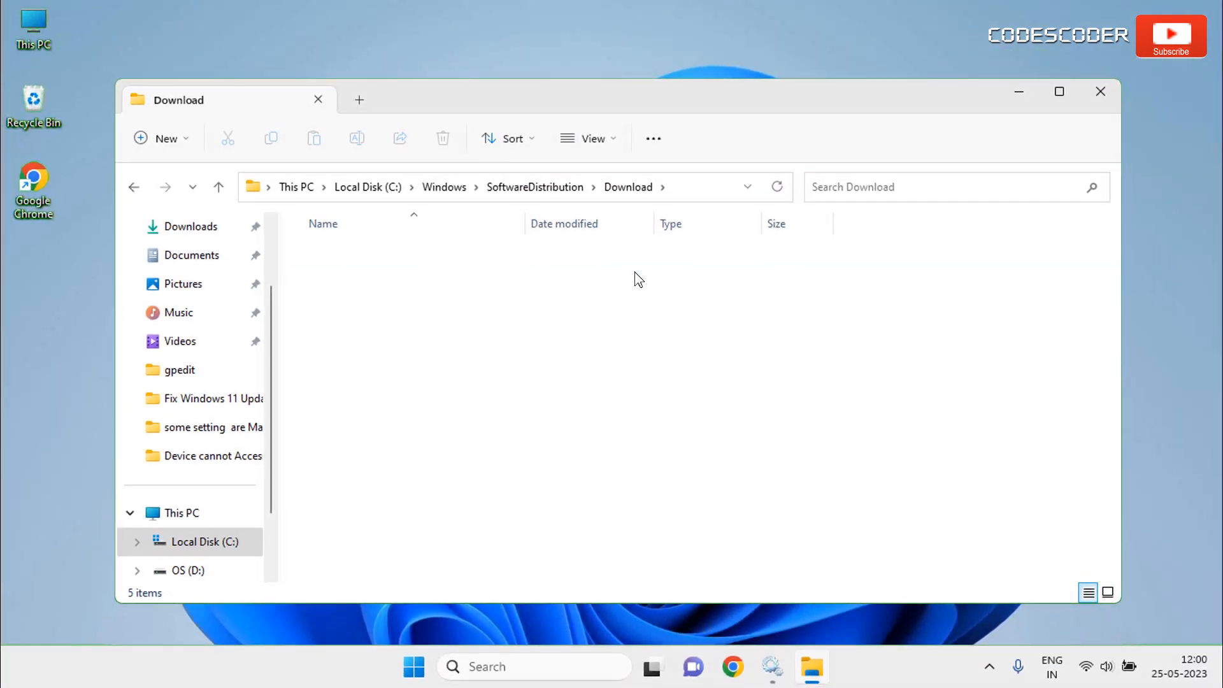
pyautogui.click(1099, 92)
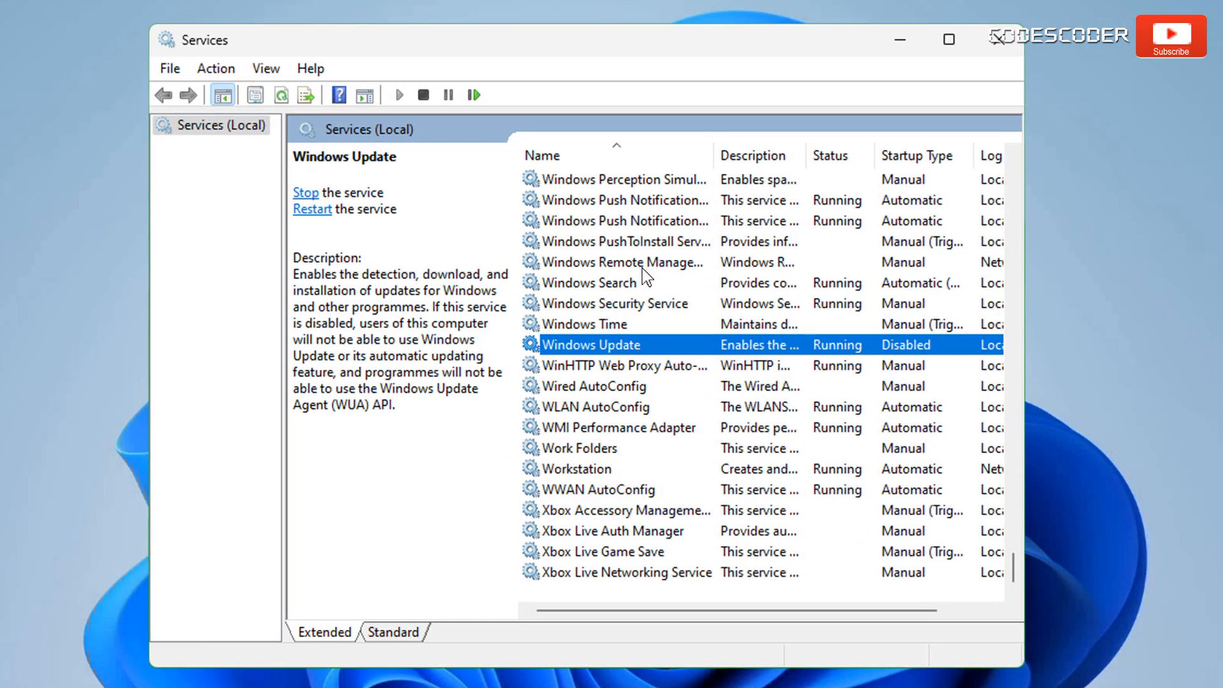
# In Windows Update Properties set Startup type to Automatic, apply, confirm and close Services.
pyautogui.rightClick(590, 344)
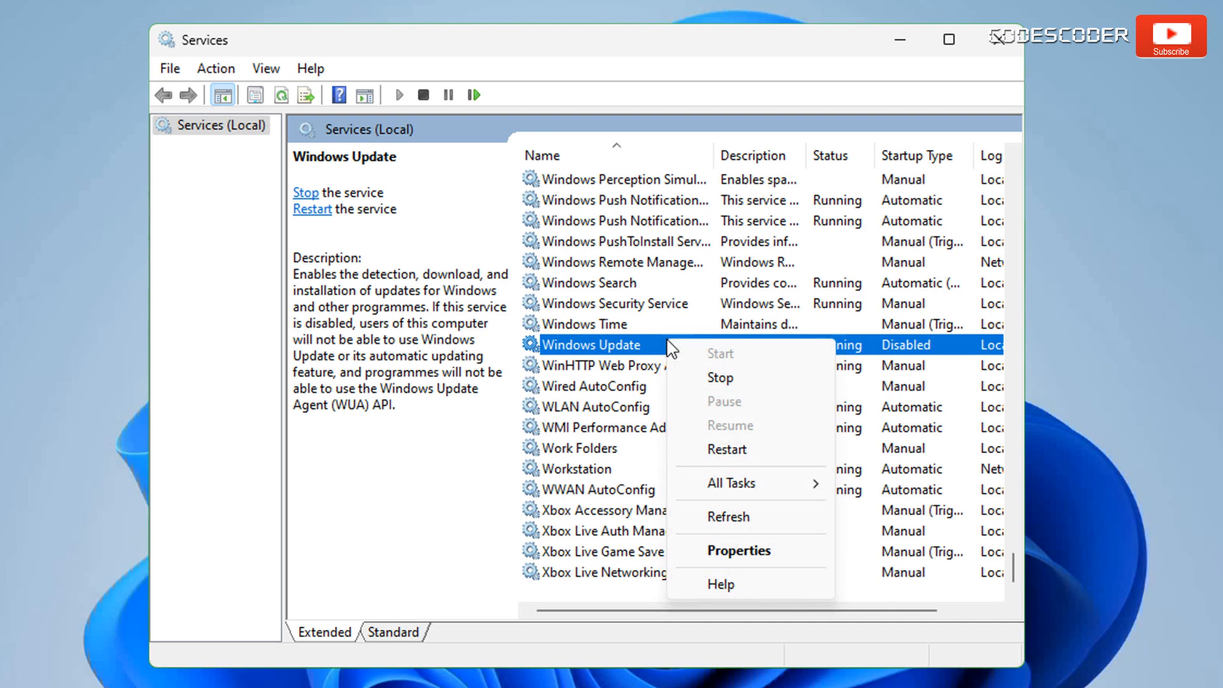
pyautogui.moveTo(738, 550)
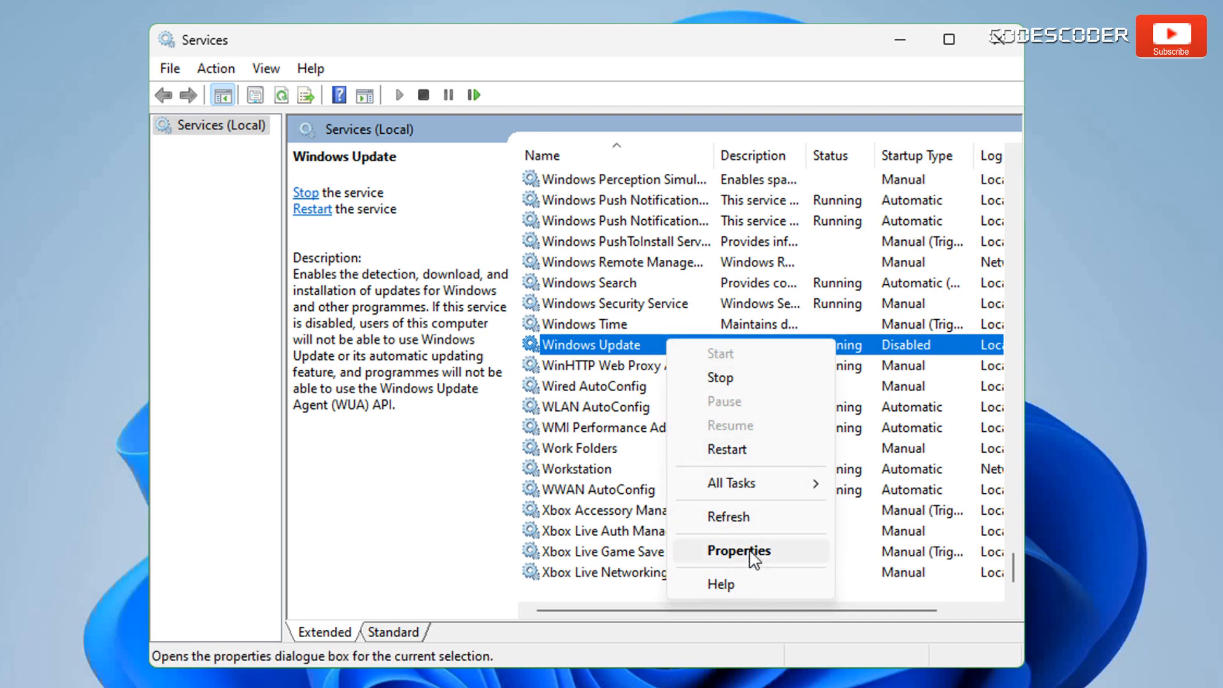
pyautogui.click(738, 551)
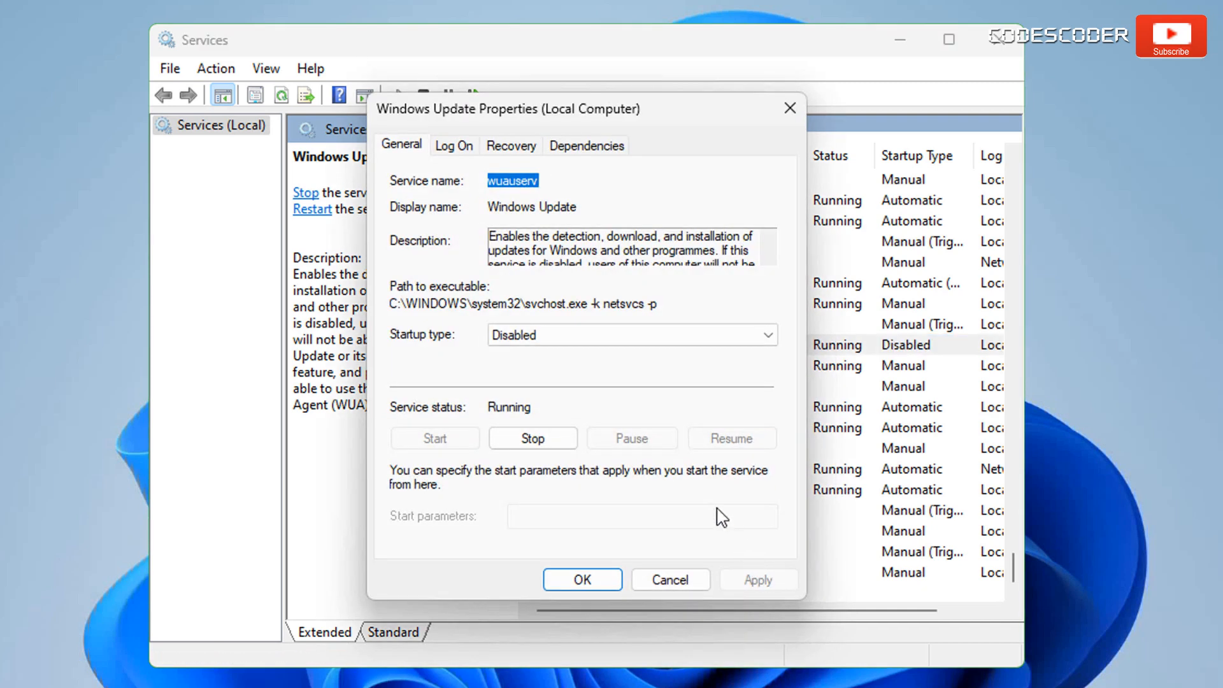
pyautogui.click(631, 335)
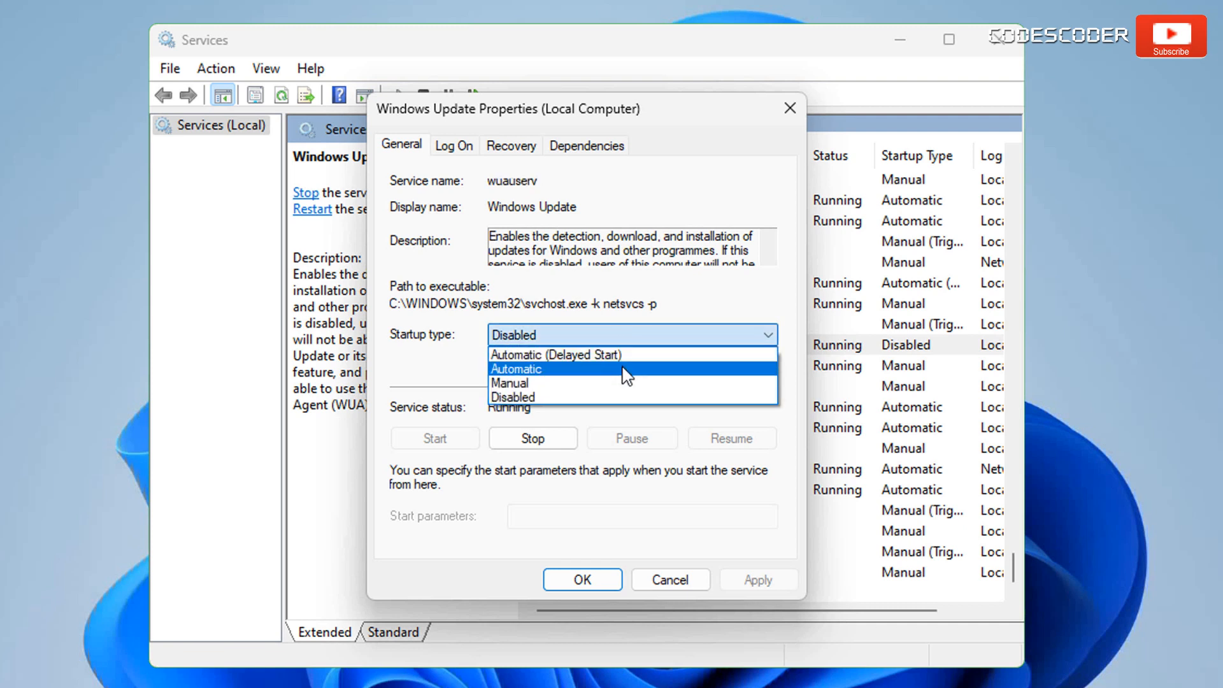
pyautogui.click(515, 370)
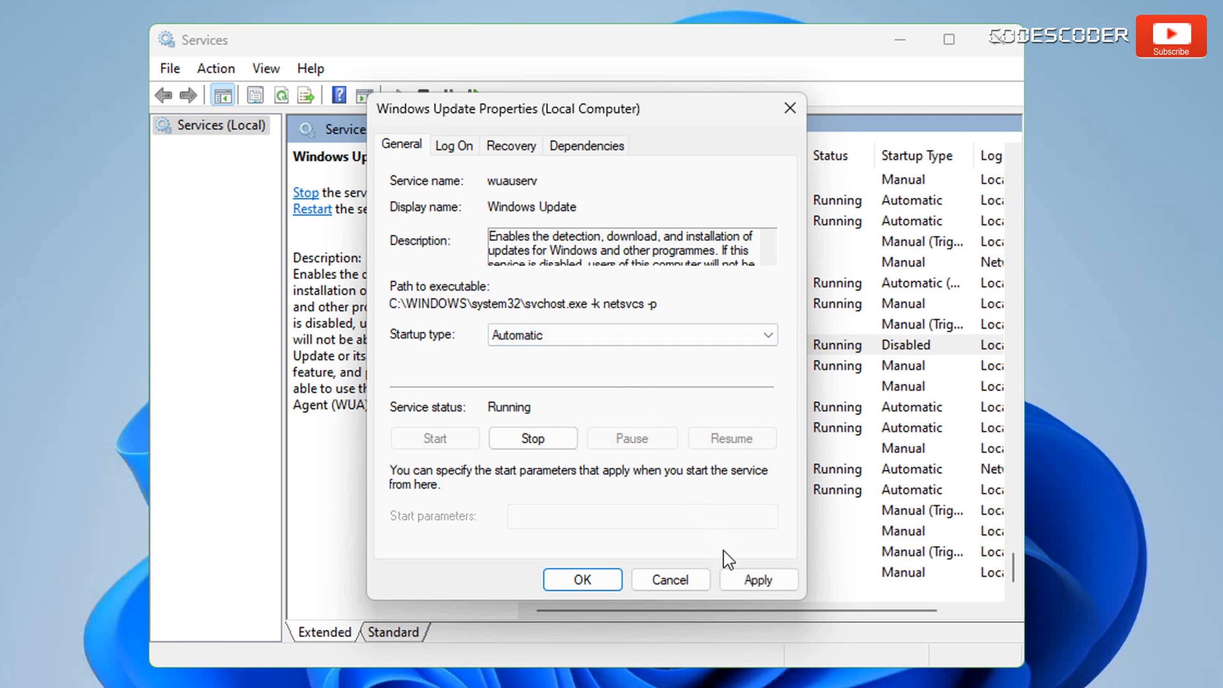
pyautogui.click(757, 580)
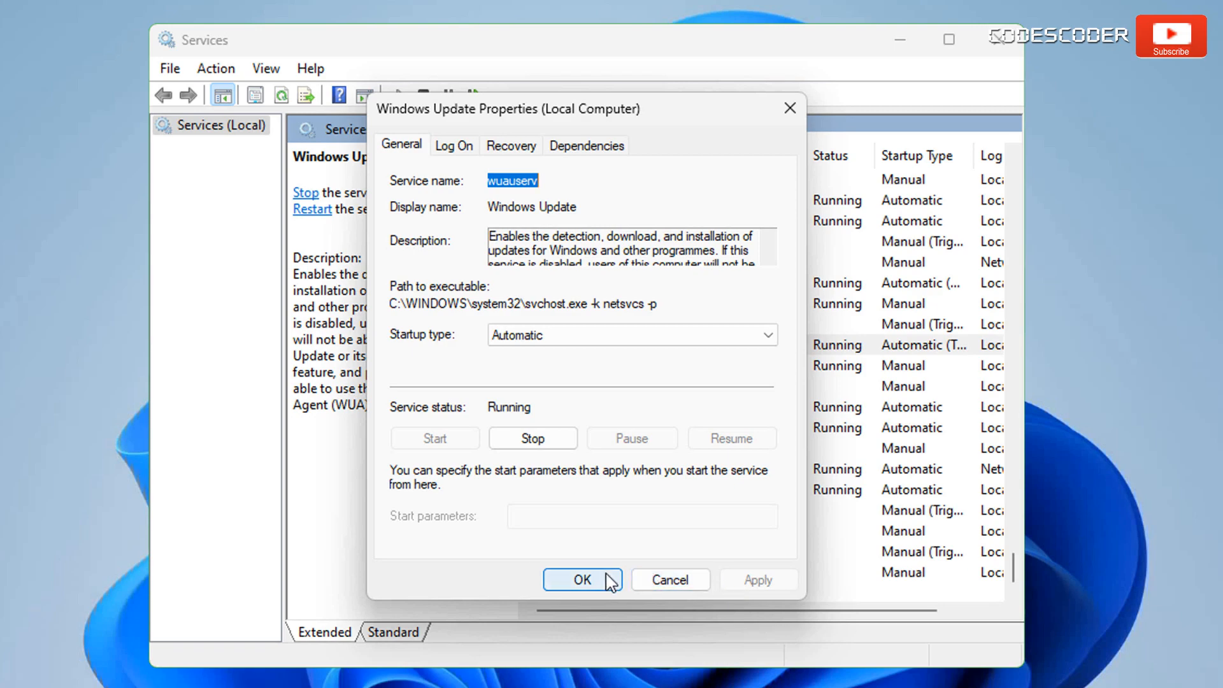
pyautogui.click(575, 579)
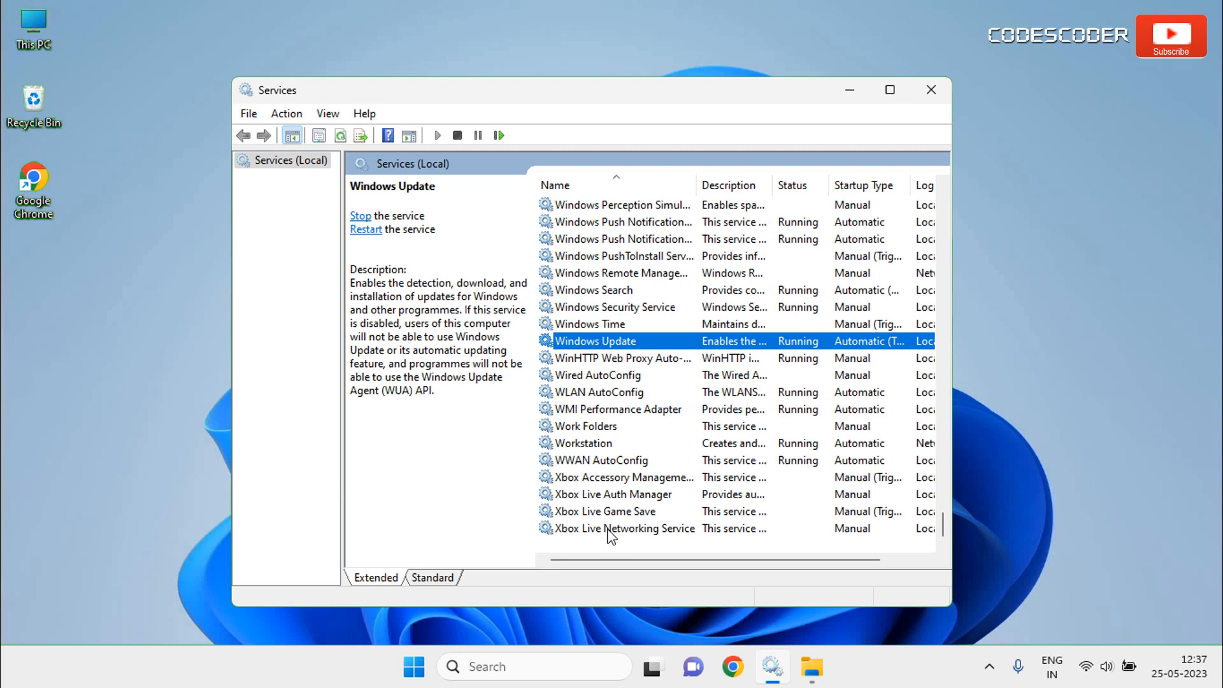
pyautogui.click(929, 90)
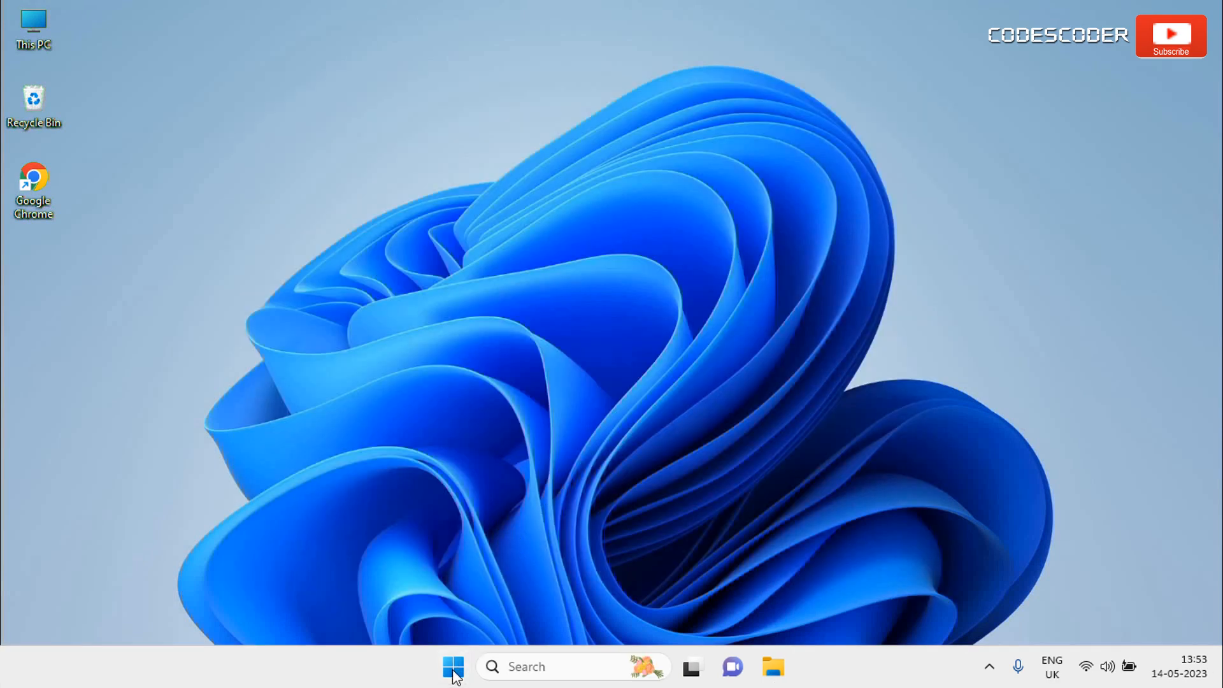
# Launch Settings from Start and scroll the System page down to Troubleshoot.
pyautogui.click(453, 666)
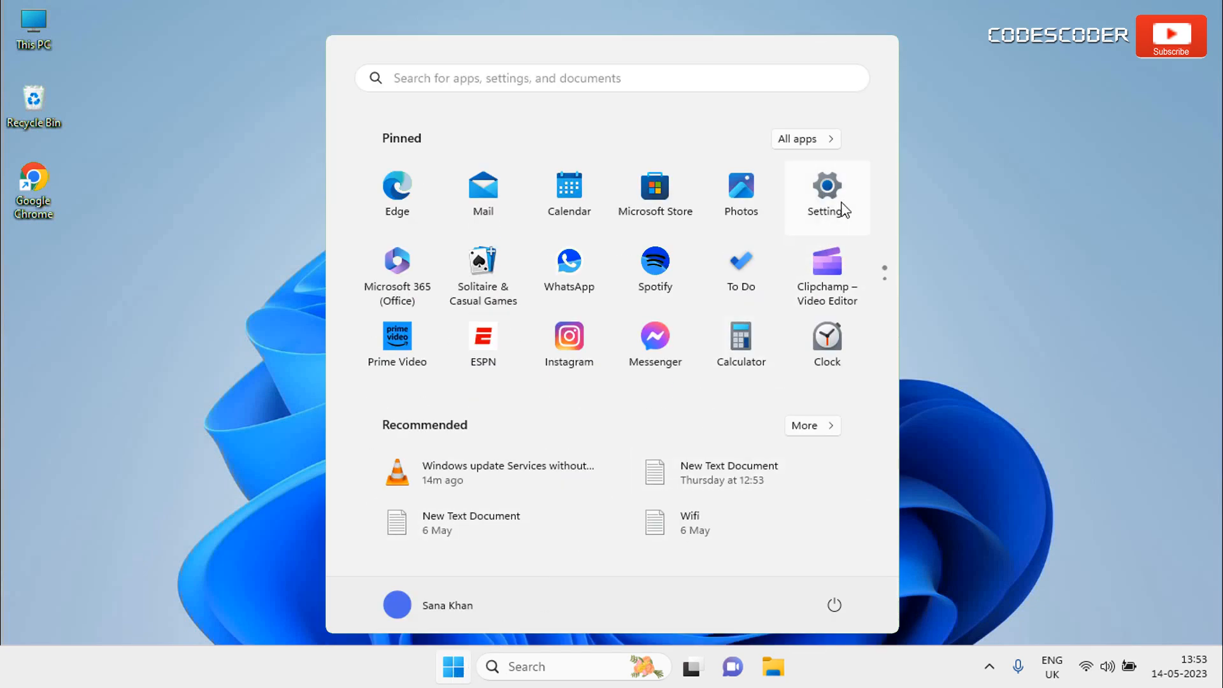
pyautogui.click(825, 193)
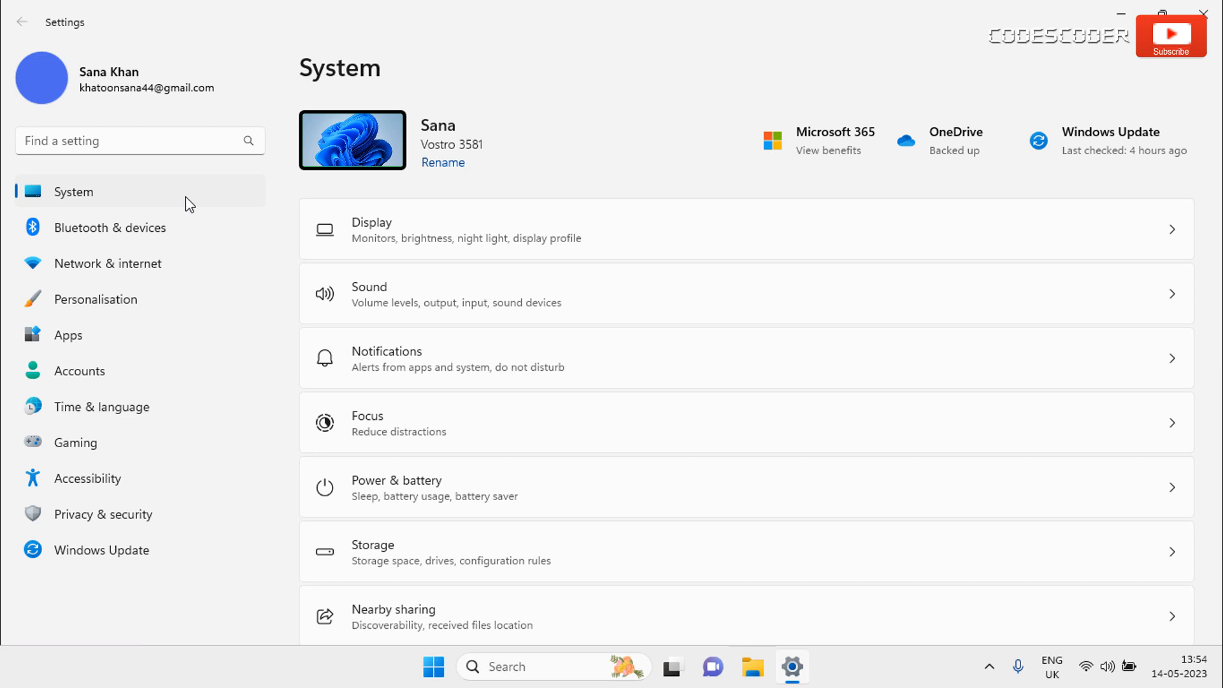
pyautogui.moveTo(612, 317)
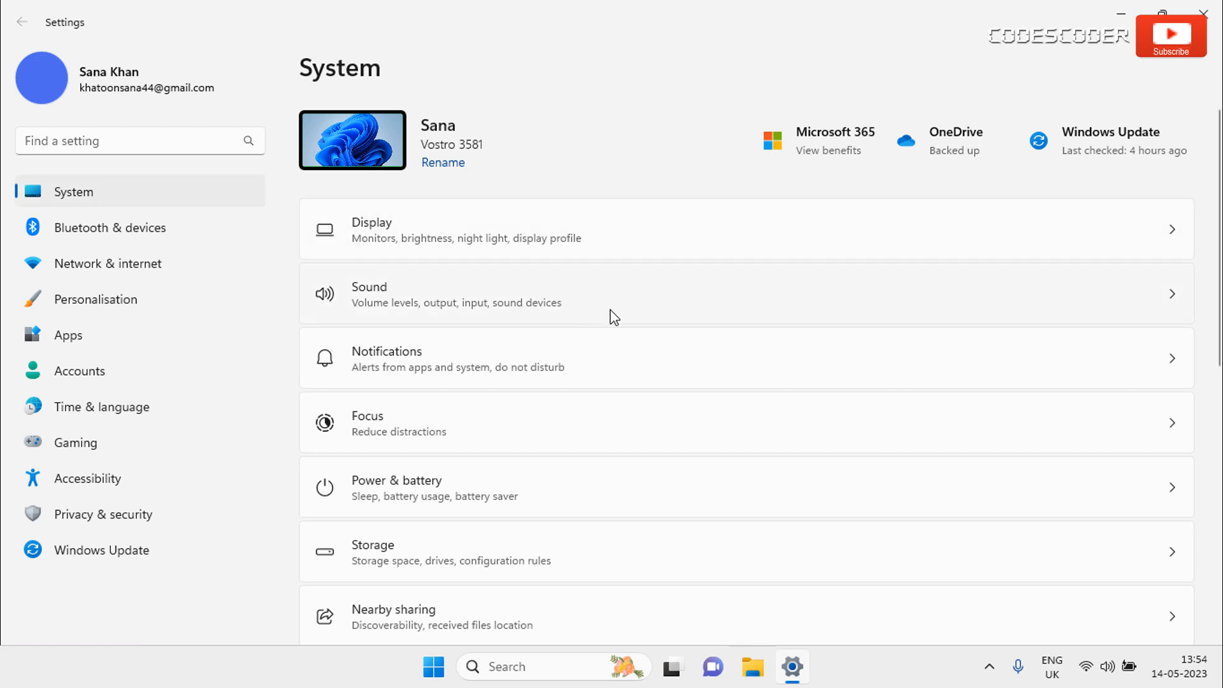
pyautogui.scroll(-3)
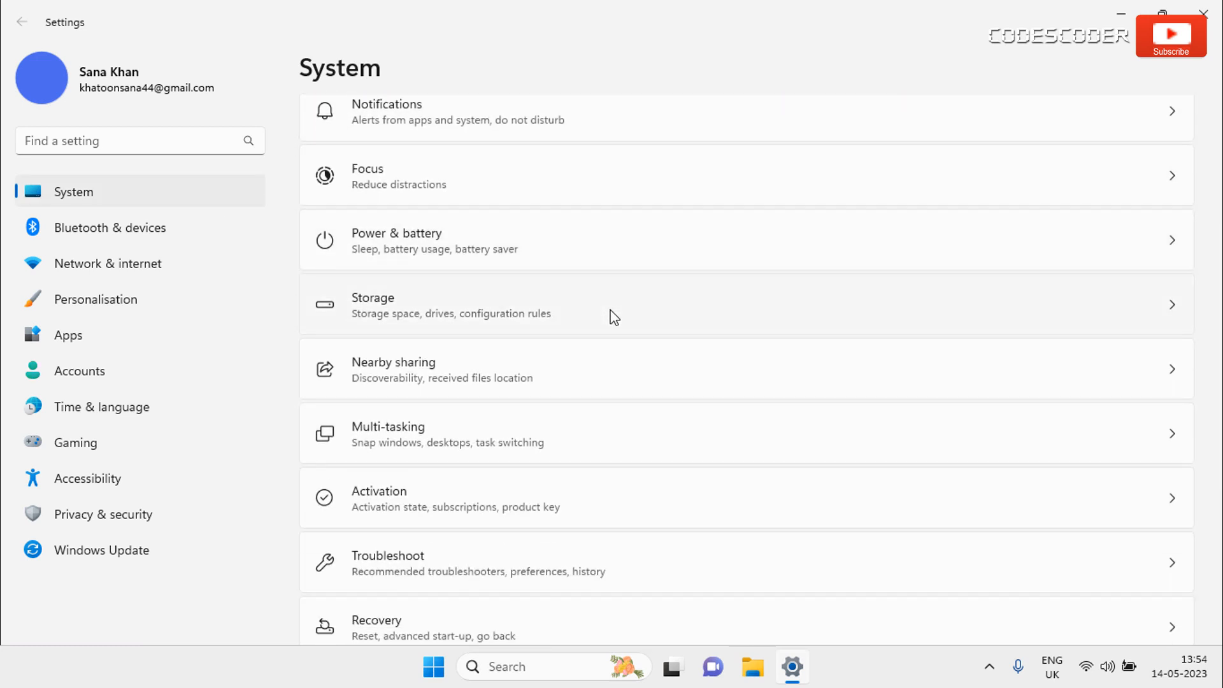
pyautogui.moveTo(667, 555)
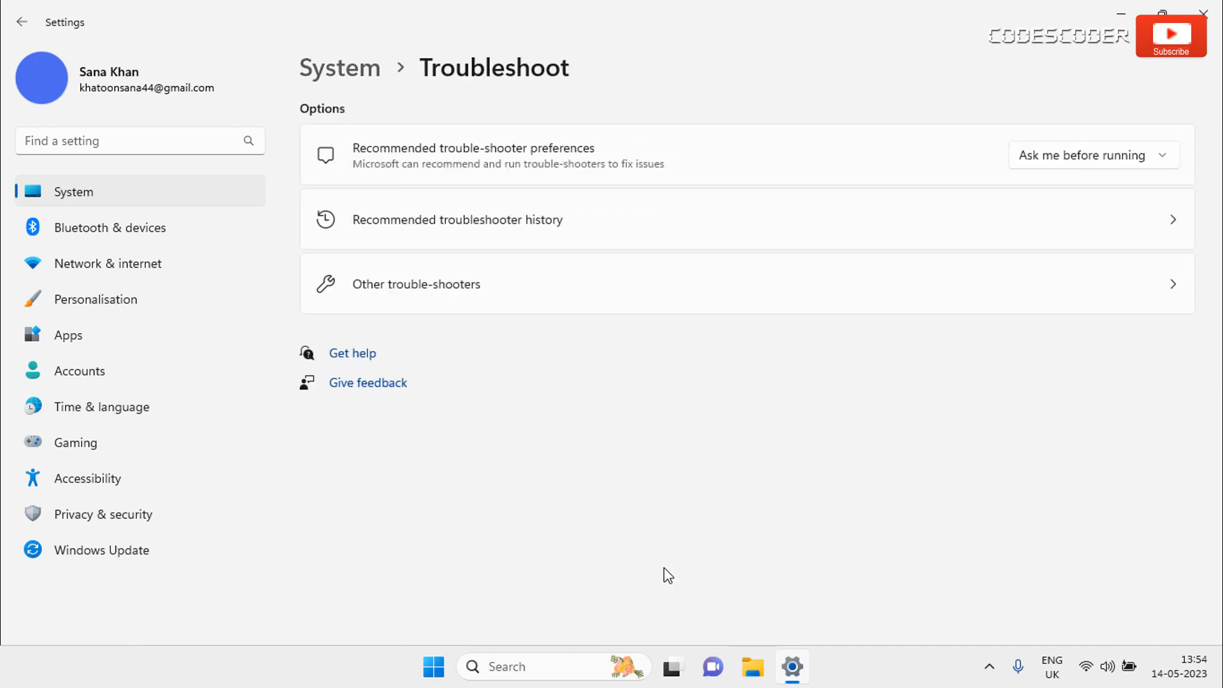
pyautogui.moveTo(536, 298)
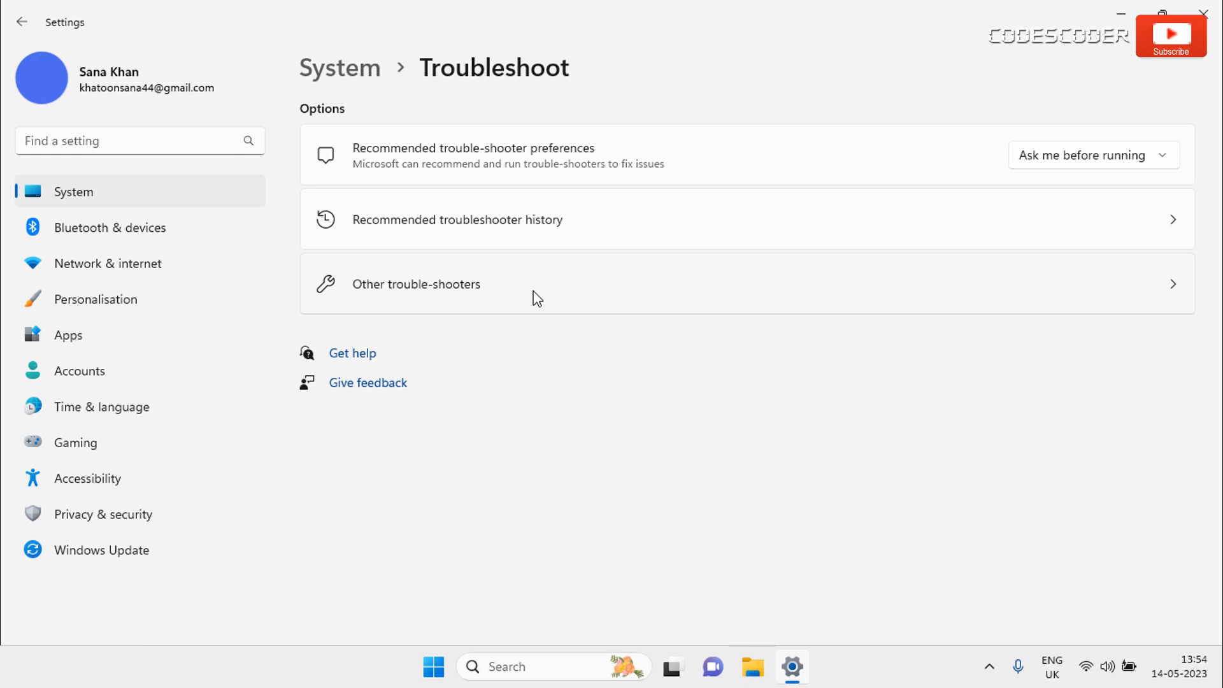
# From Other troubleshooters run the Windows Update troubleshooter to completion and close its report.
pyautogui.click(415, 284)
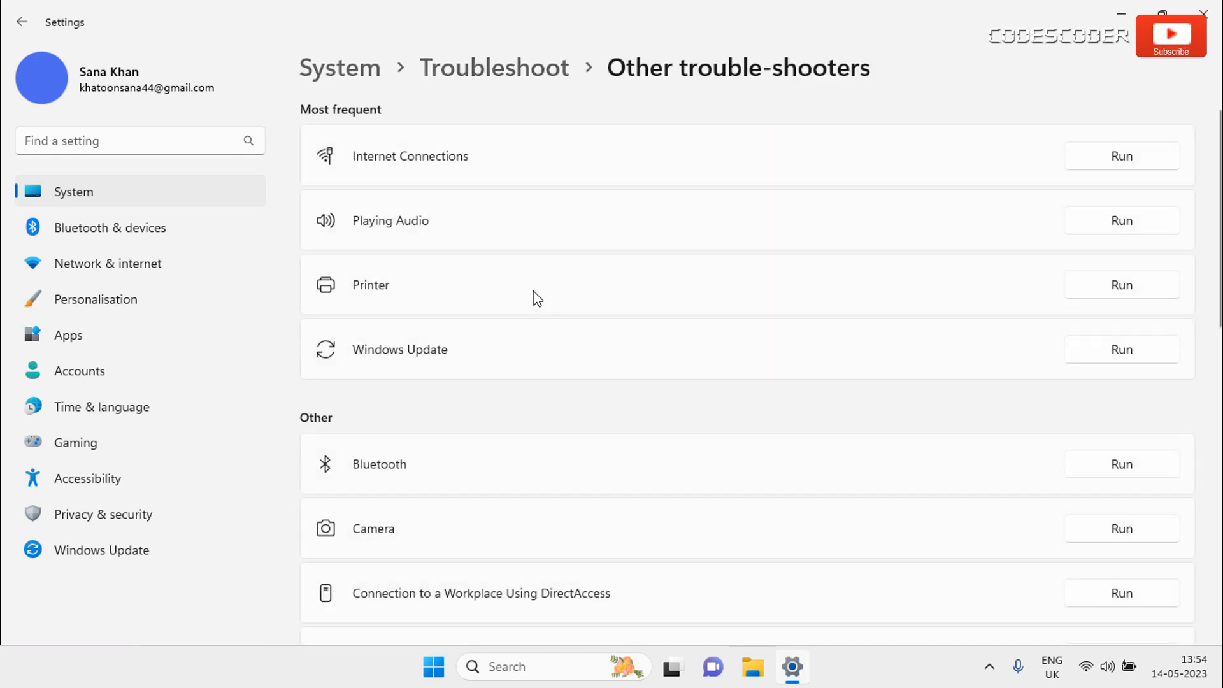
pyautogui.moveTo(651, 314)
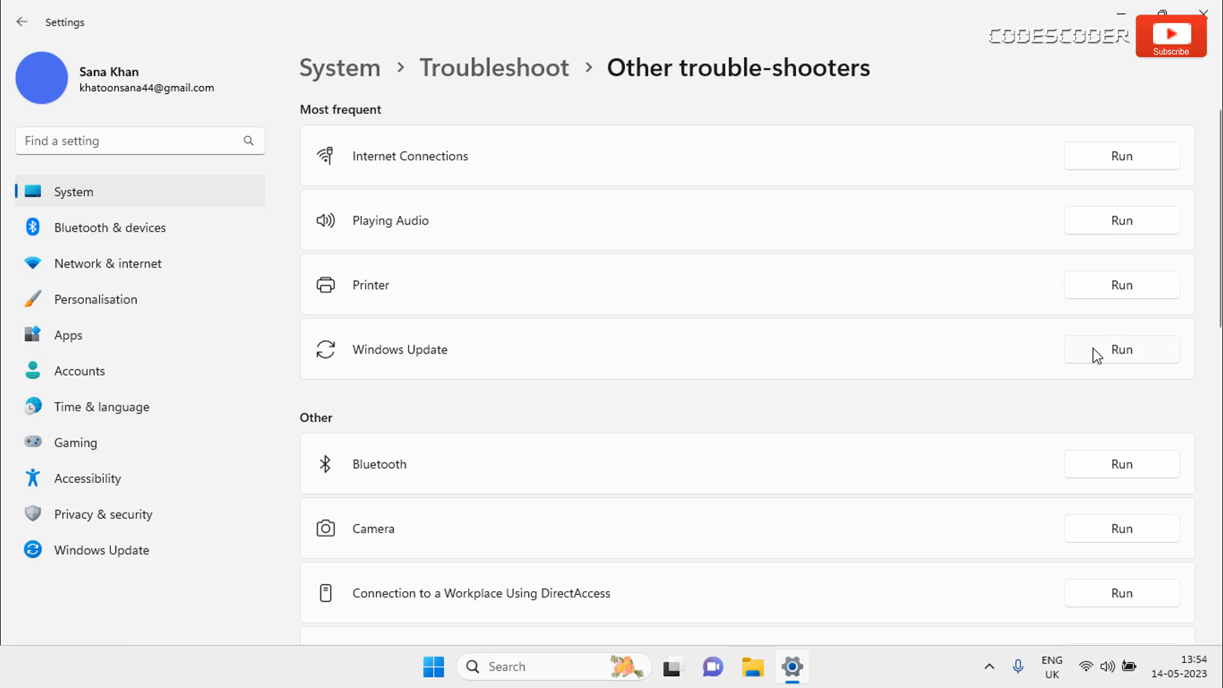
pyautogui.click(1121, 349)
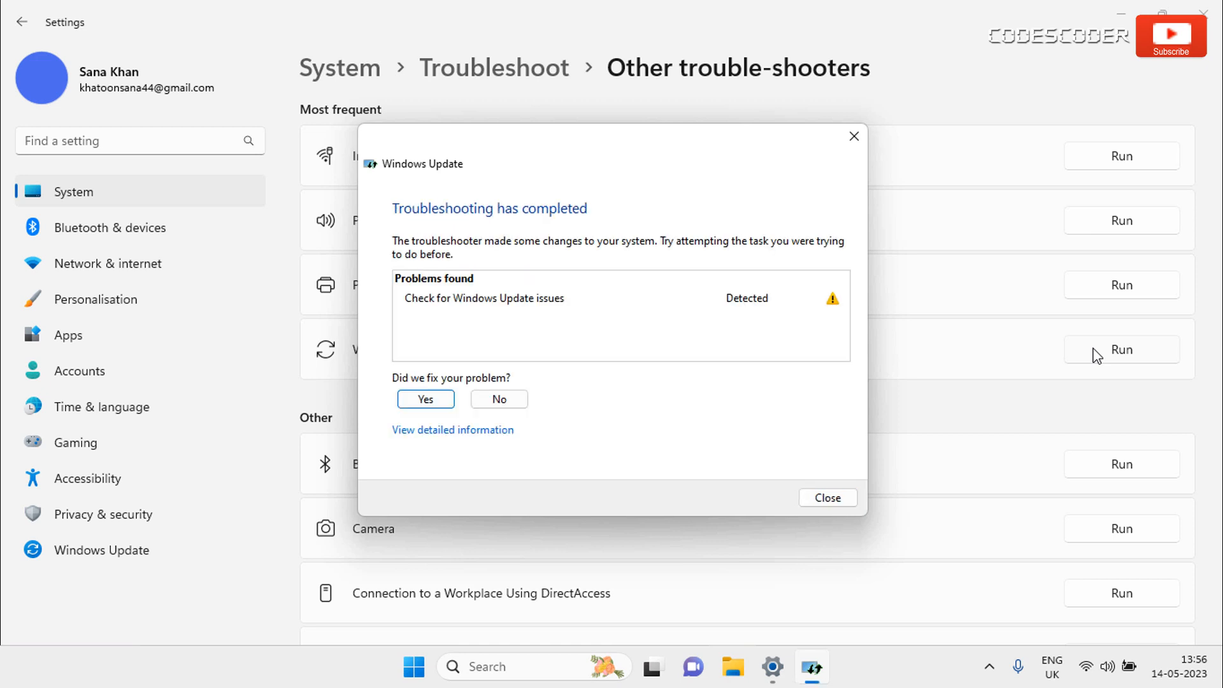
pyautogui.moveTo(918, 449)
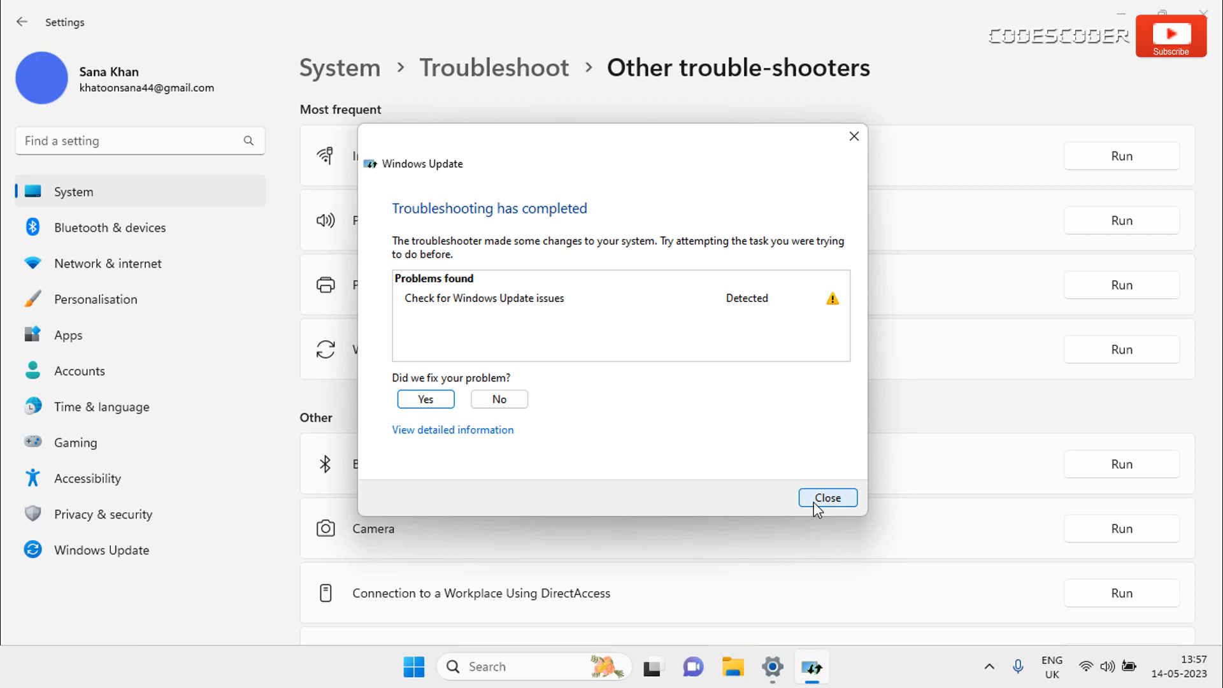
pyautogui.click(827, 498)
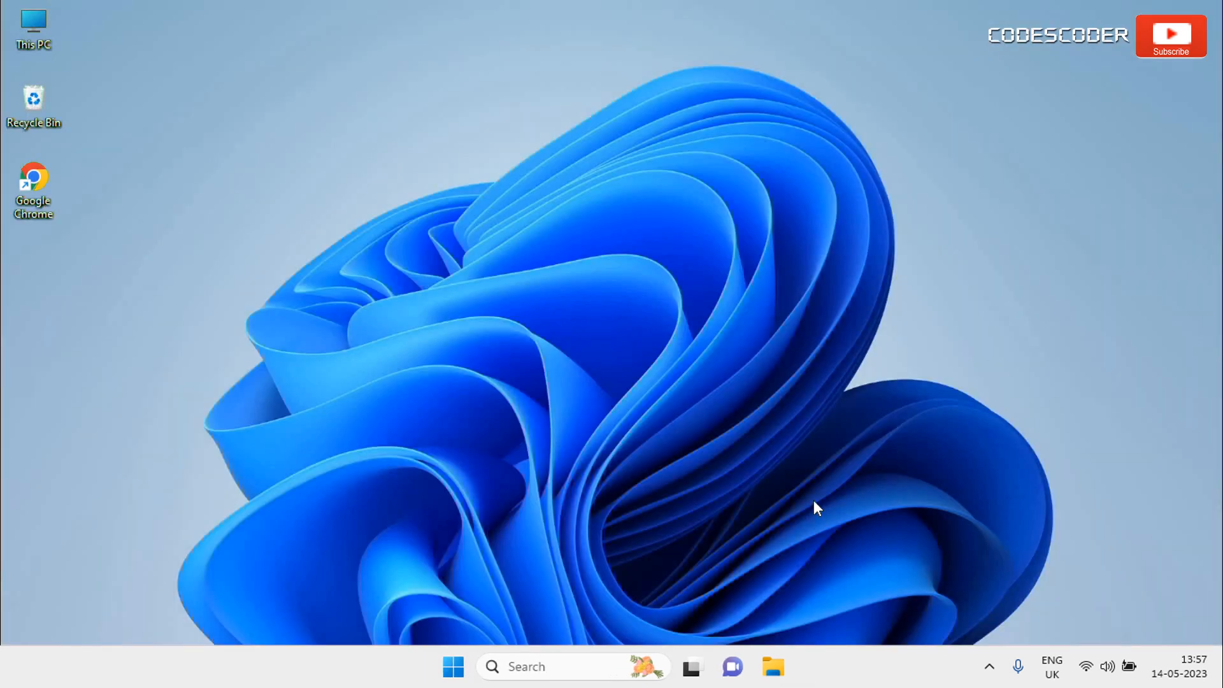
pyautogui.moveTo(705, 571)
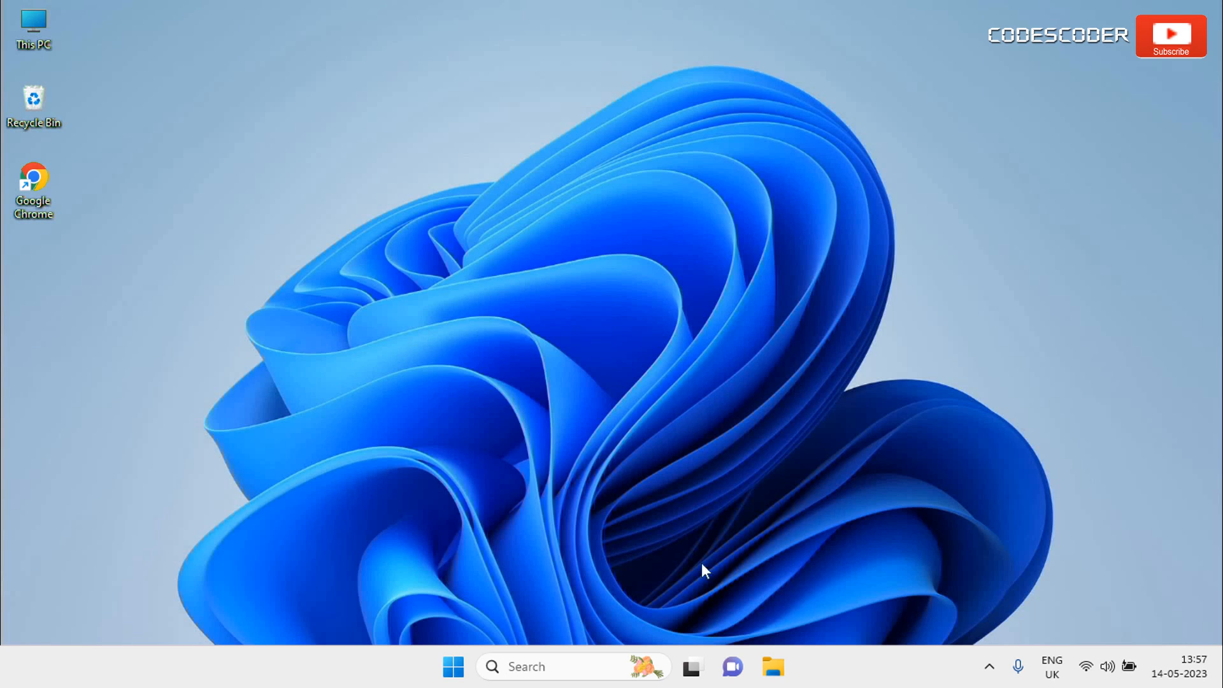
# Launch Command Prompt as administrator from Search and begin entering the sfc command.
pyautogui.click(527, 666)
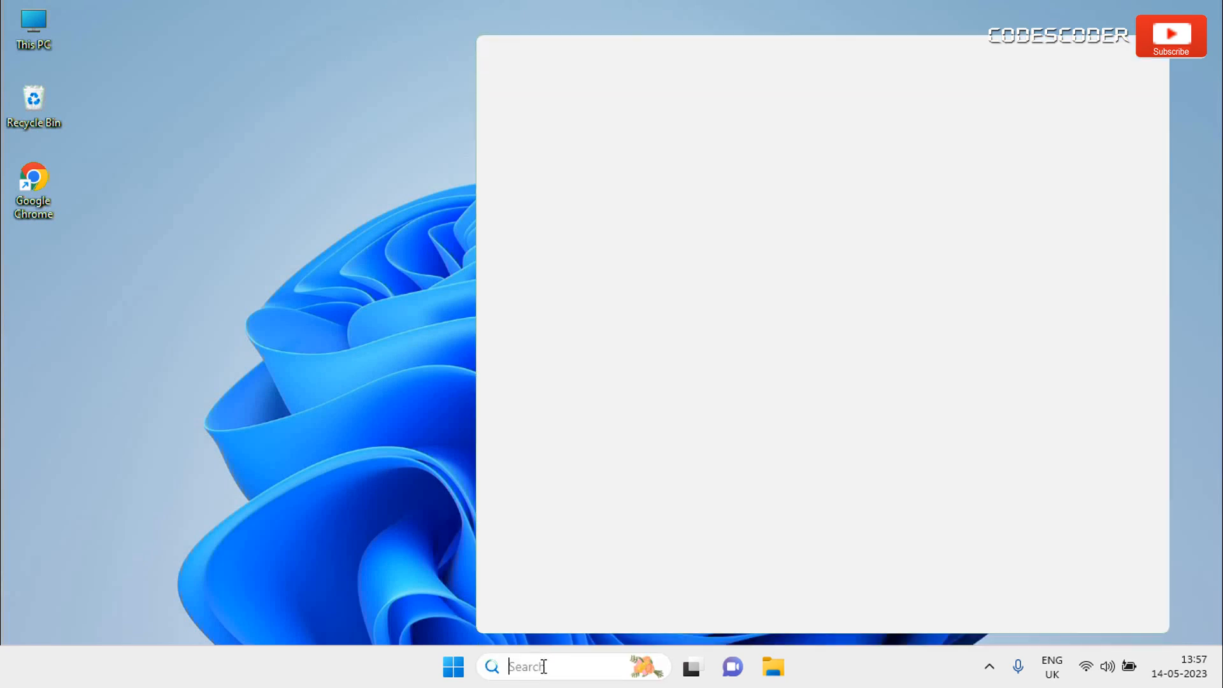
pyautogui.write('cmd')
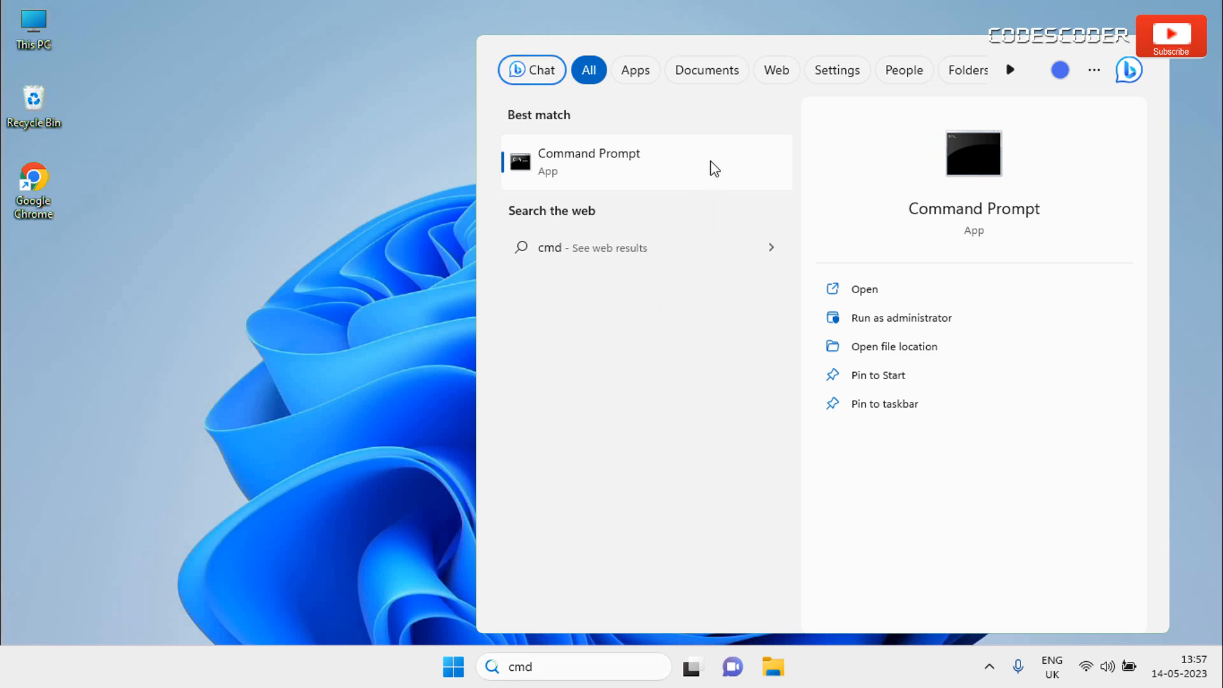
pyautogui.rightClick(609, 162)
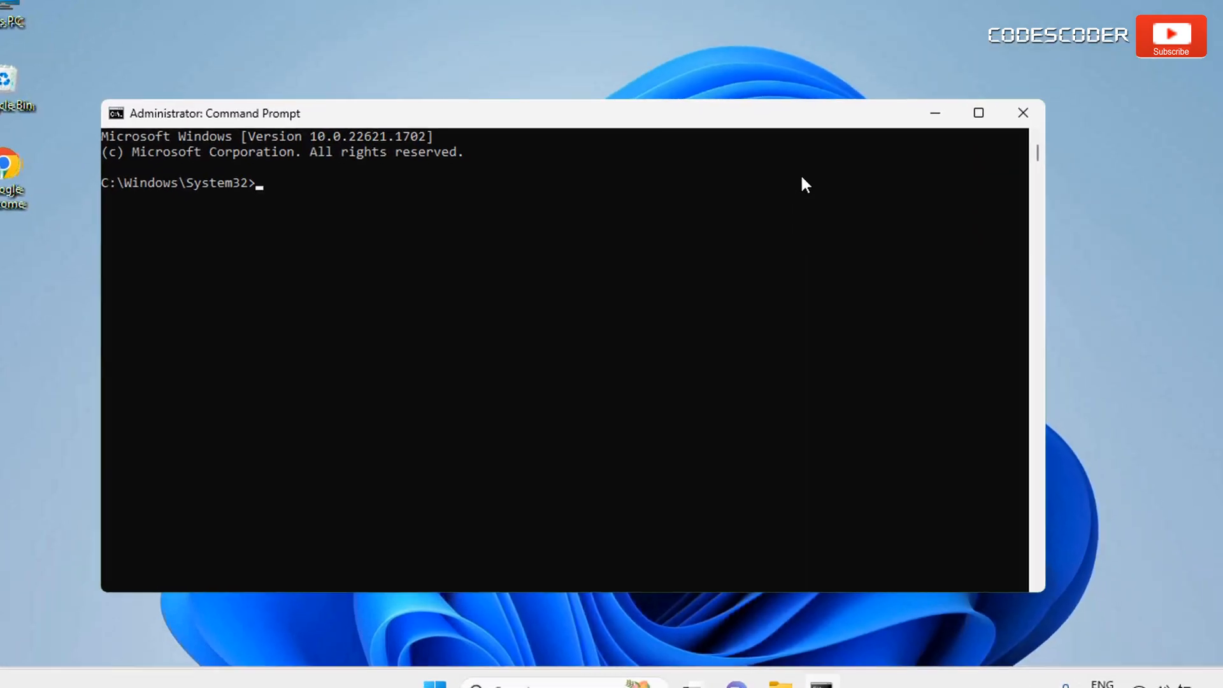
pyautogui.write('sfc /scanno')
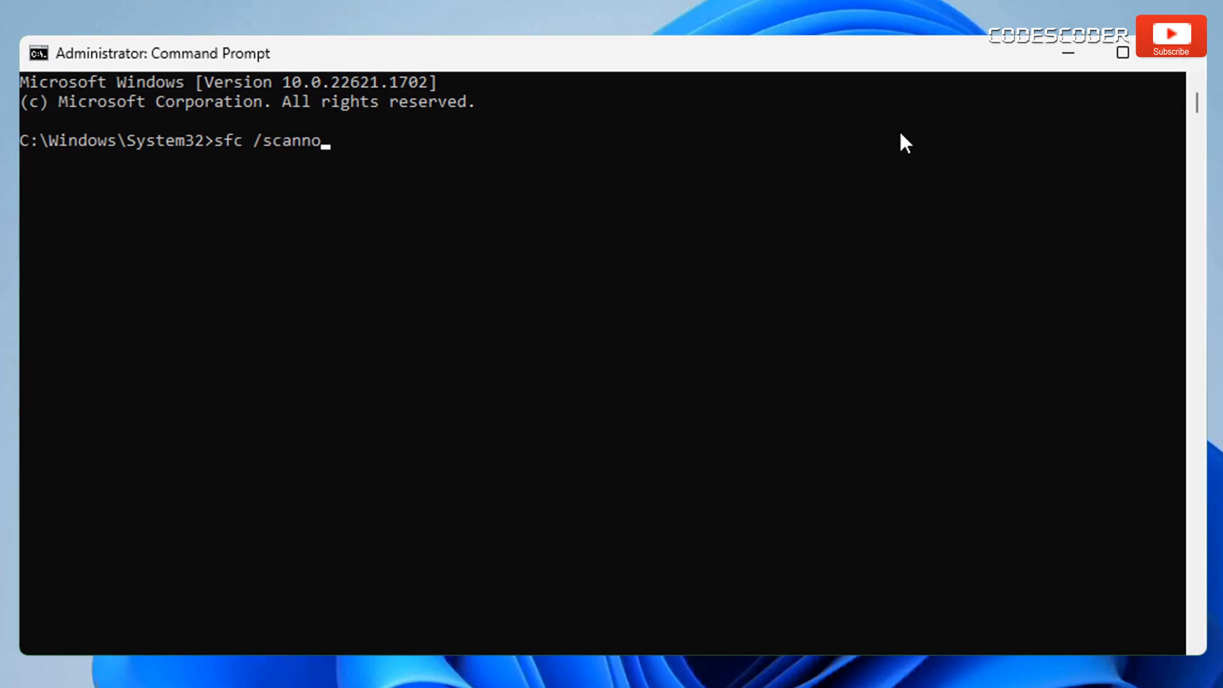
# Run sfc /scannow to 100%, reporting no integrity violations.
pyautogui.write('w')
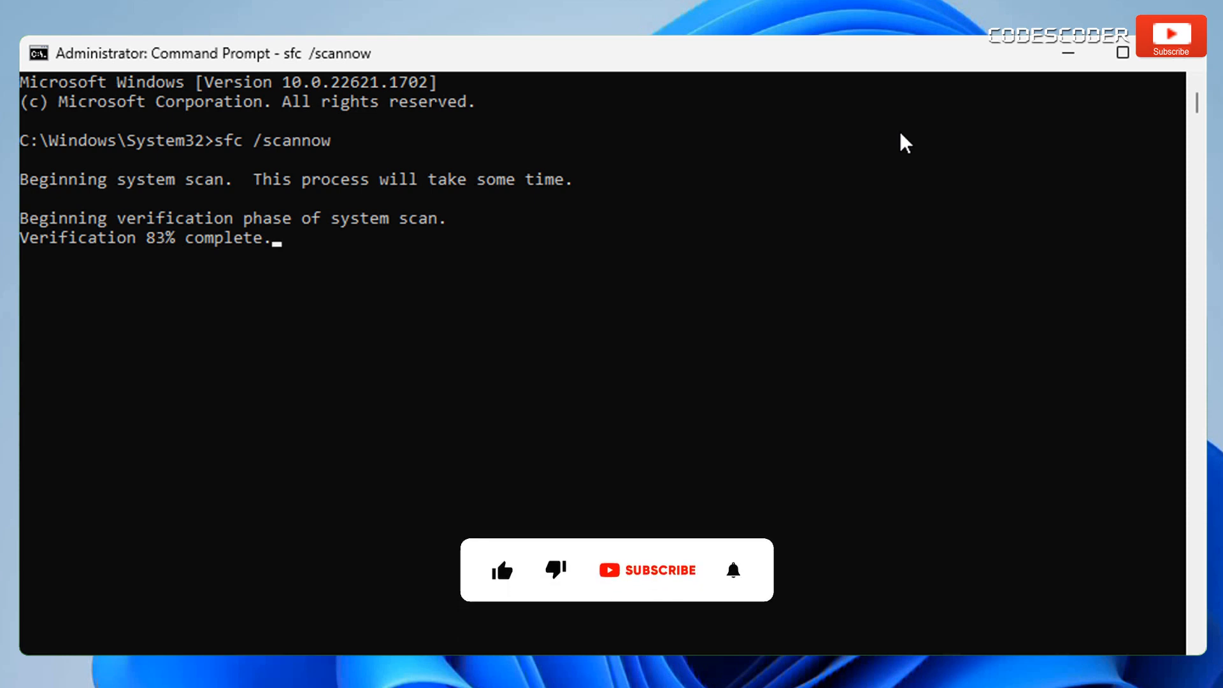
pyautogui.click(502, 571)
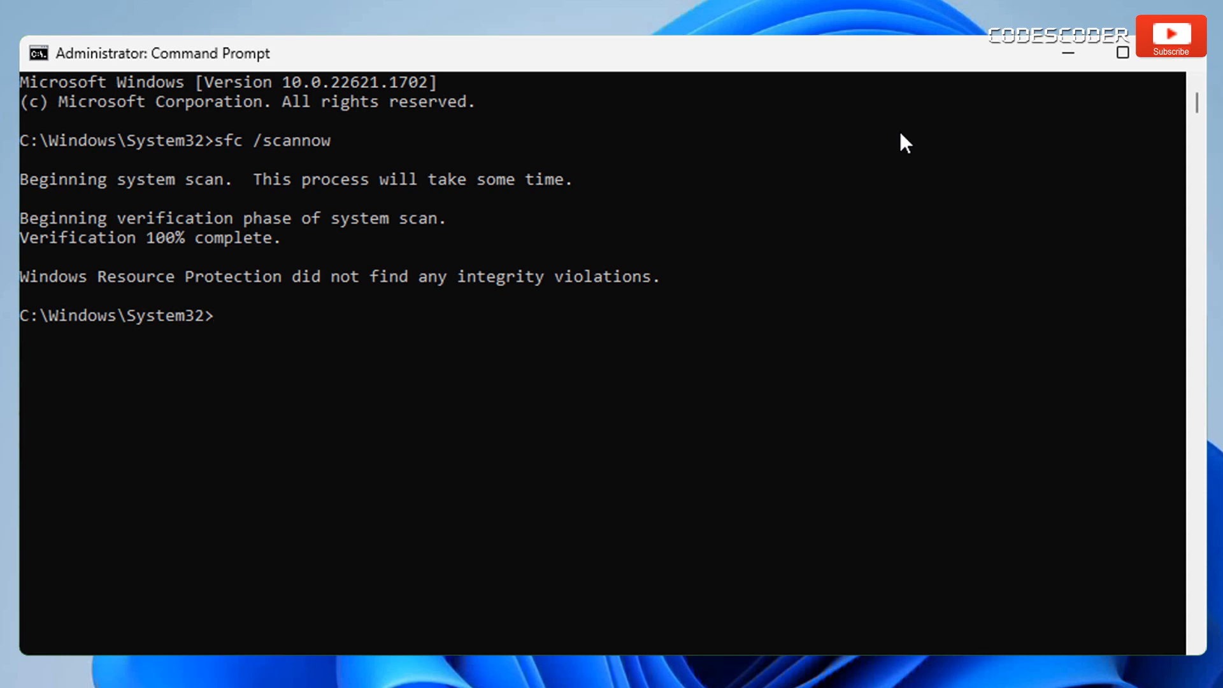
# Run dism /online /cleanup-image /restorehealth until it reports the restore completed successfully.
pyautogui.write('dism /')
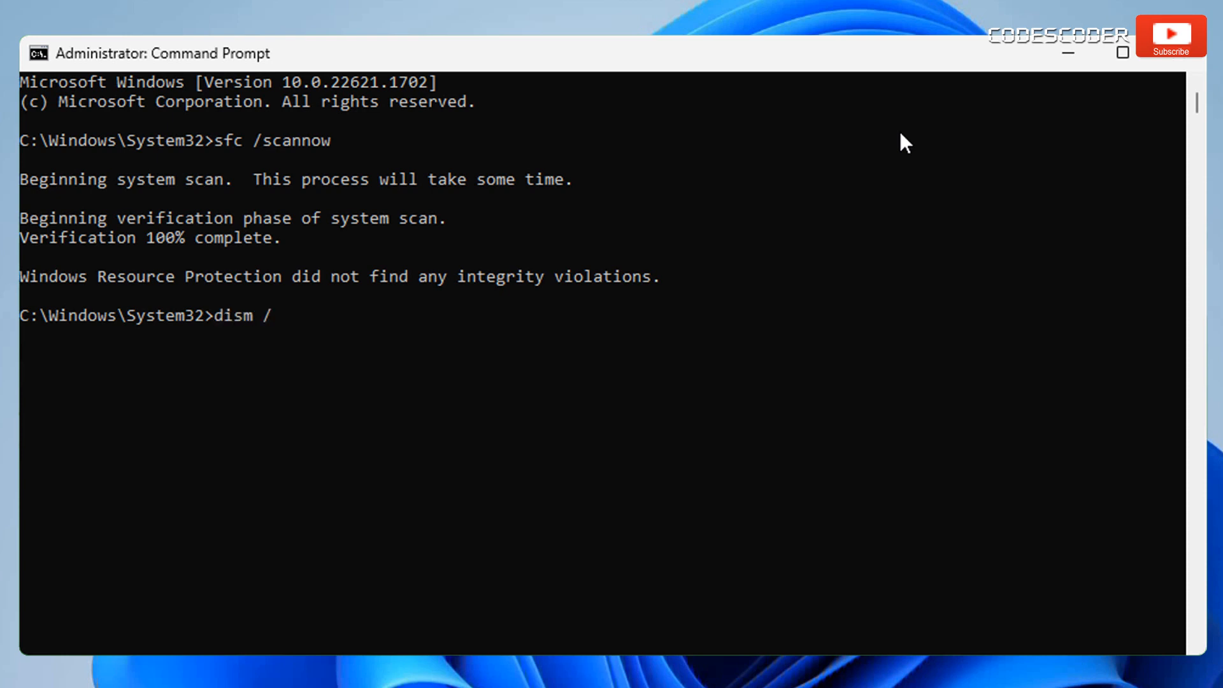
pyautogui.write('online /c')
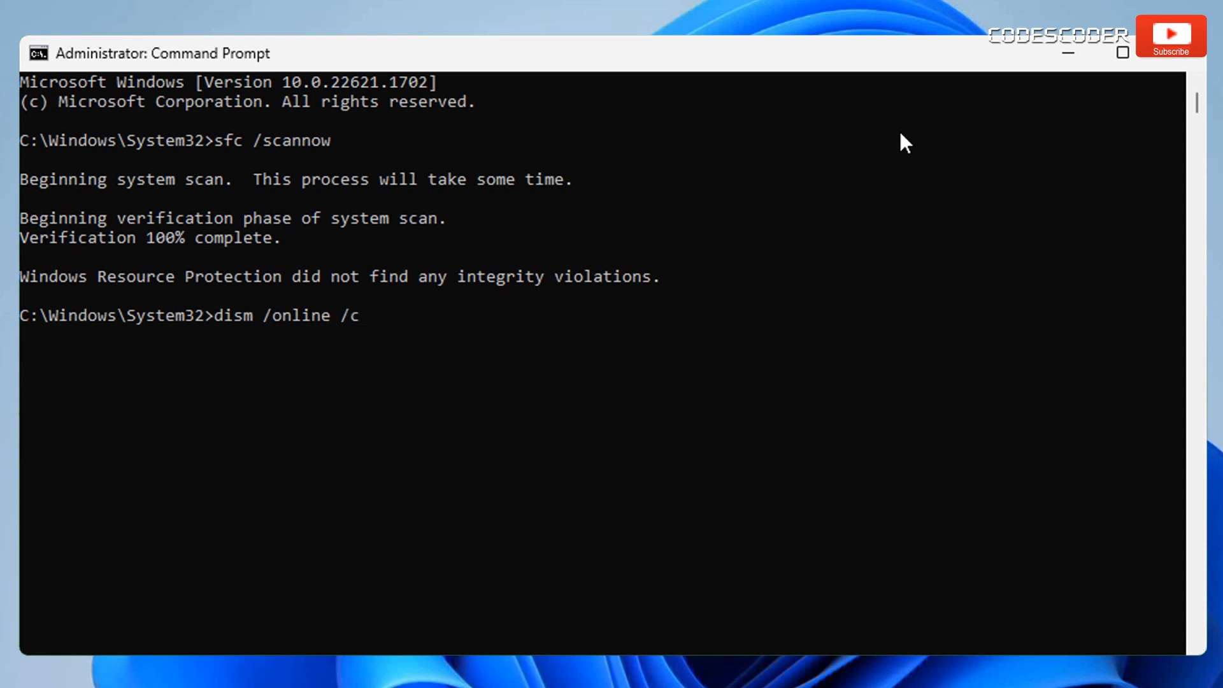
pyautogui.write('leanup-i')
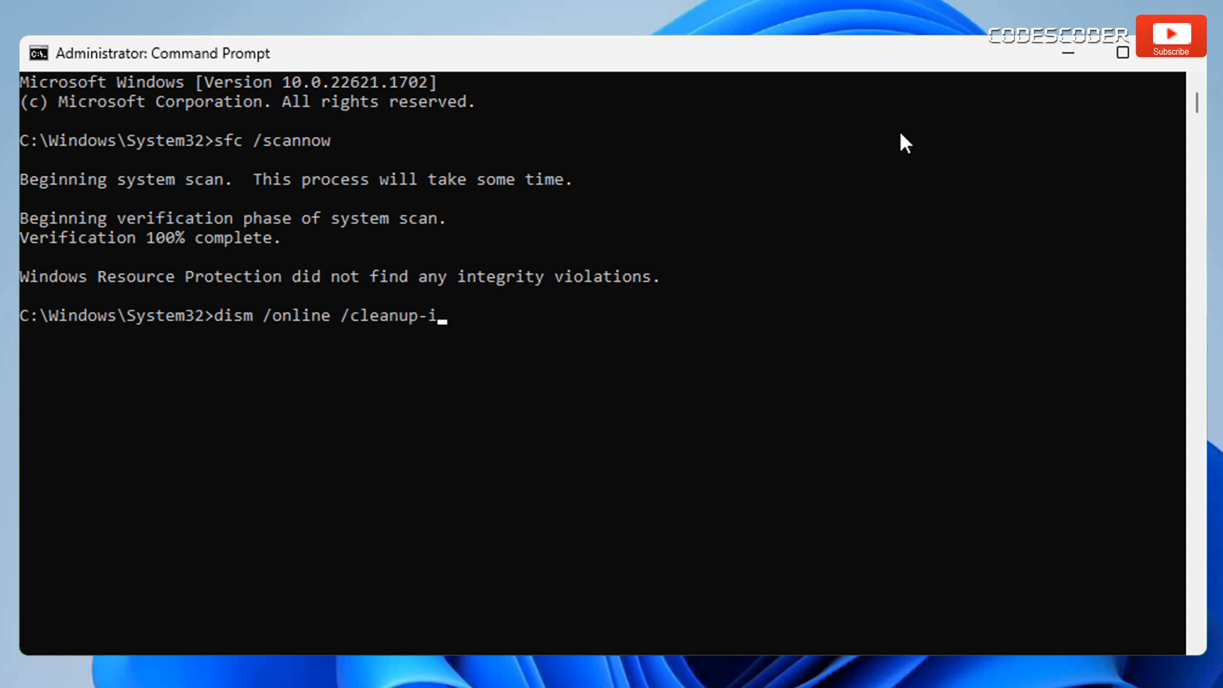
pyautogui.write('mage /res')
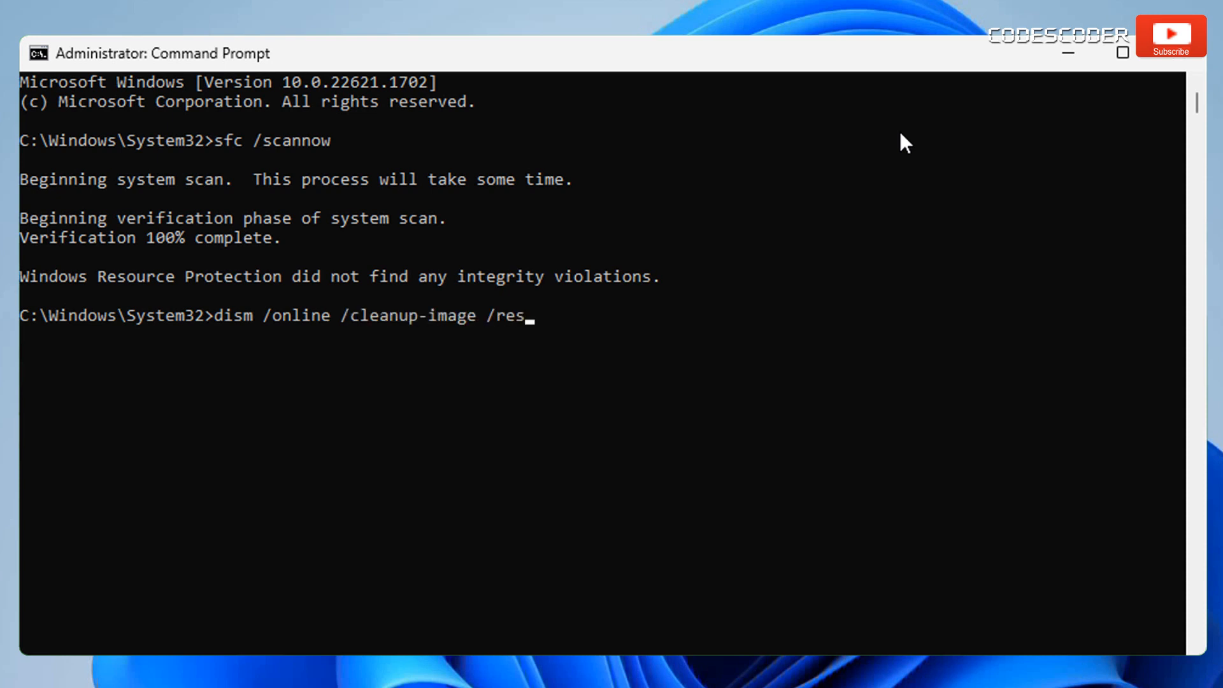
pyautogui.write('torehealth')
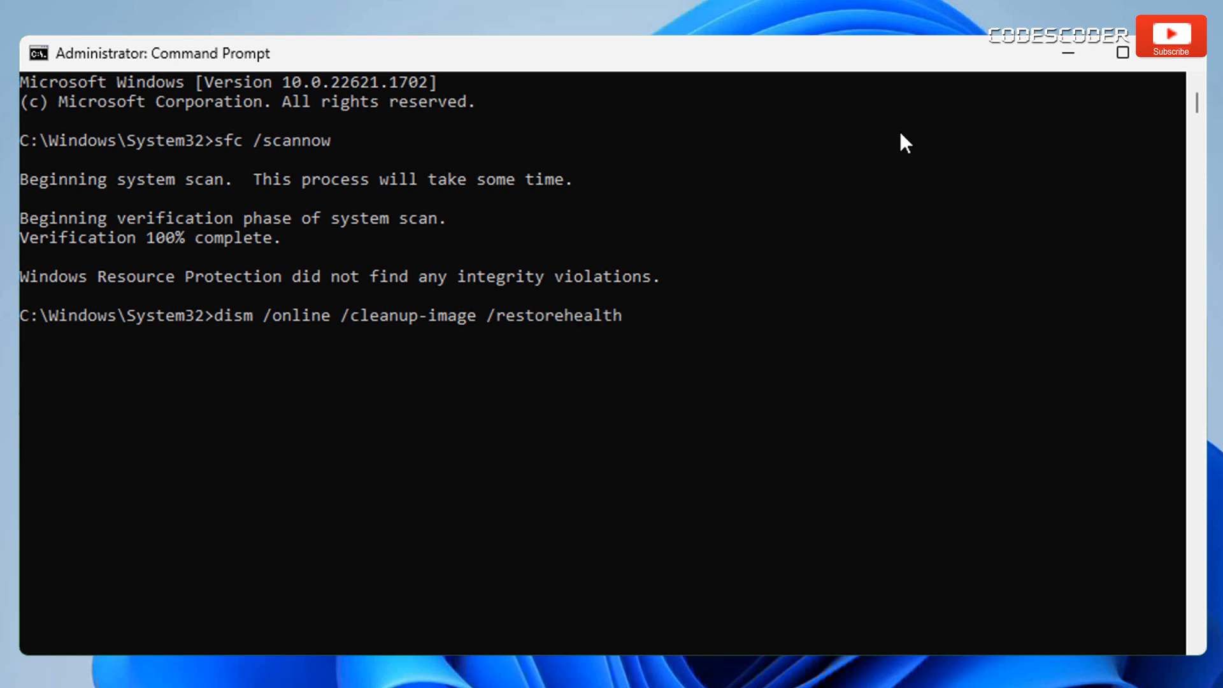
pyautogui.press('enter')
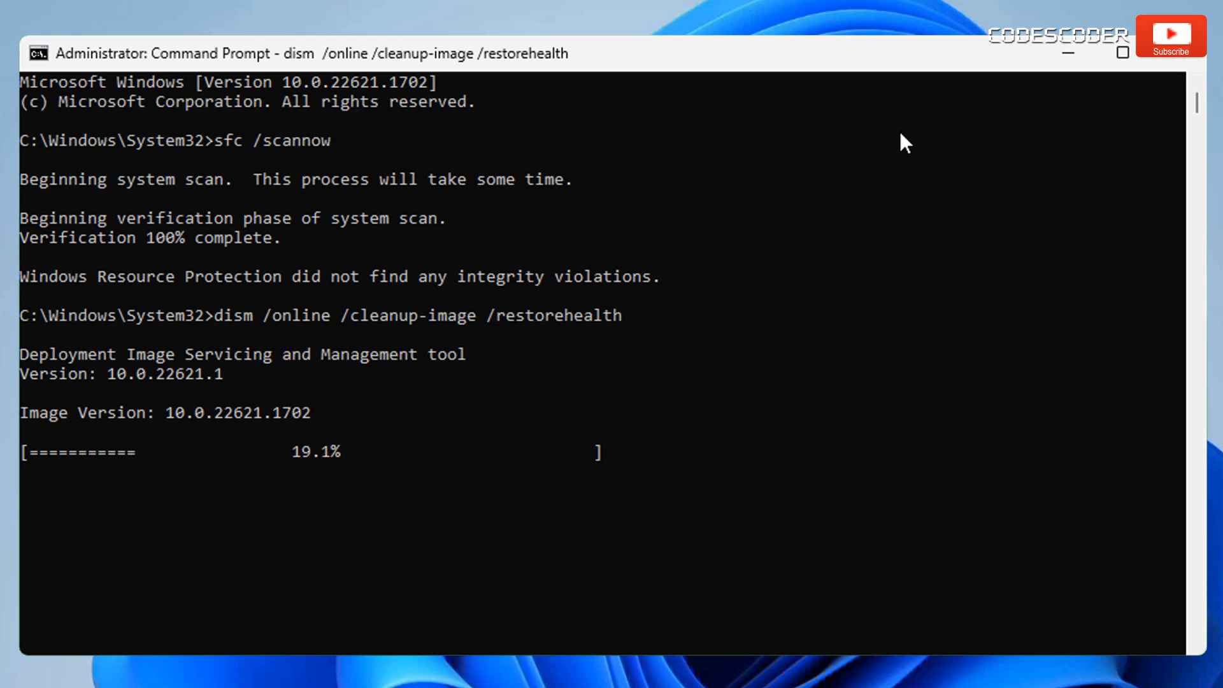
pyautogui.moveTo(792, 513)
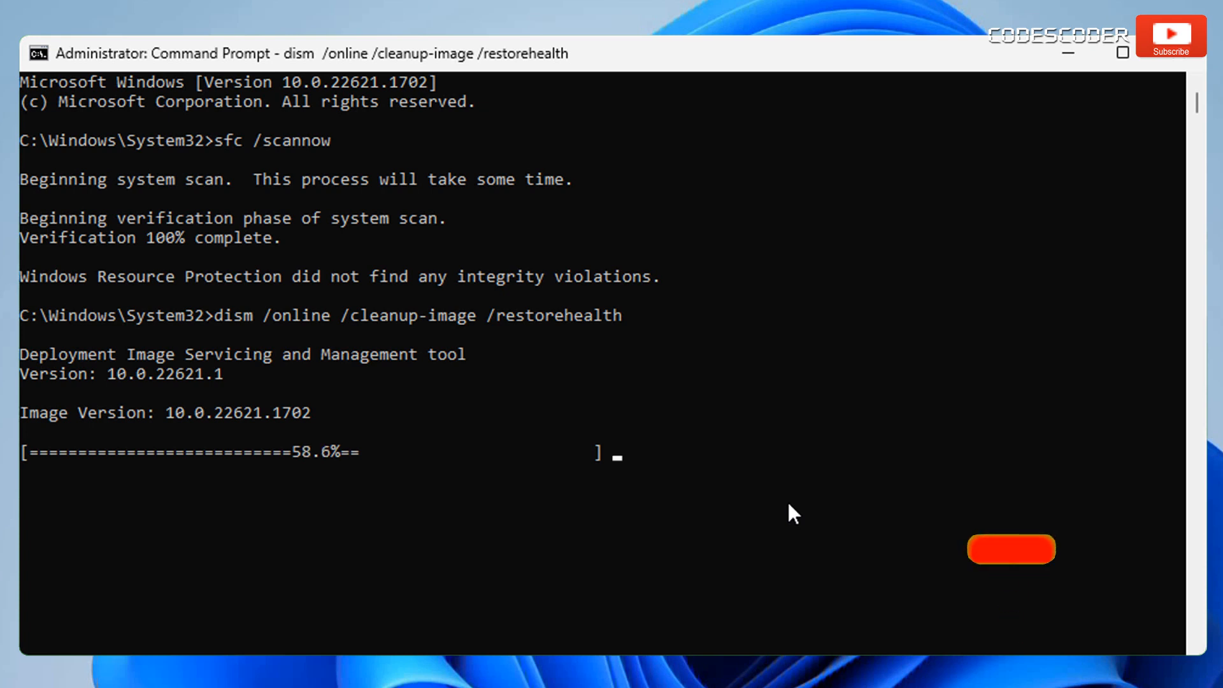
pyautogui.click(1010, 547)
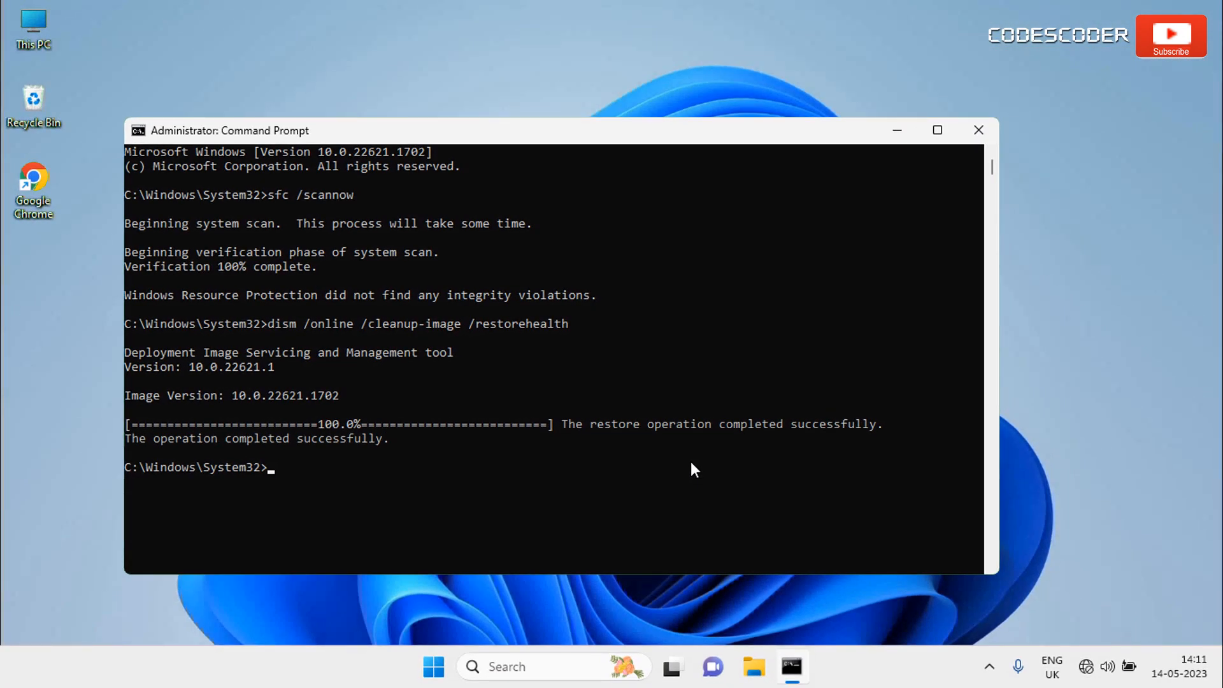
# Close the Command Prompt window to return to the desktop.
pyautogui.click(978, 130)
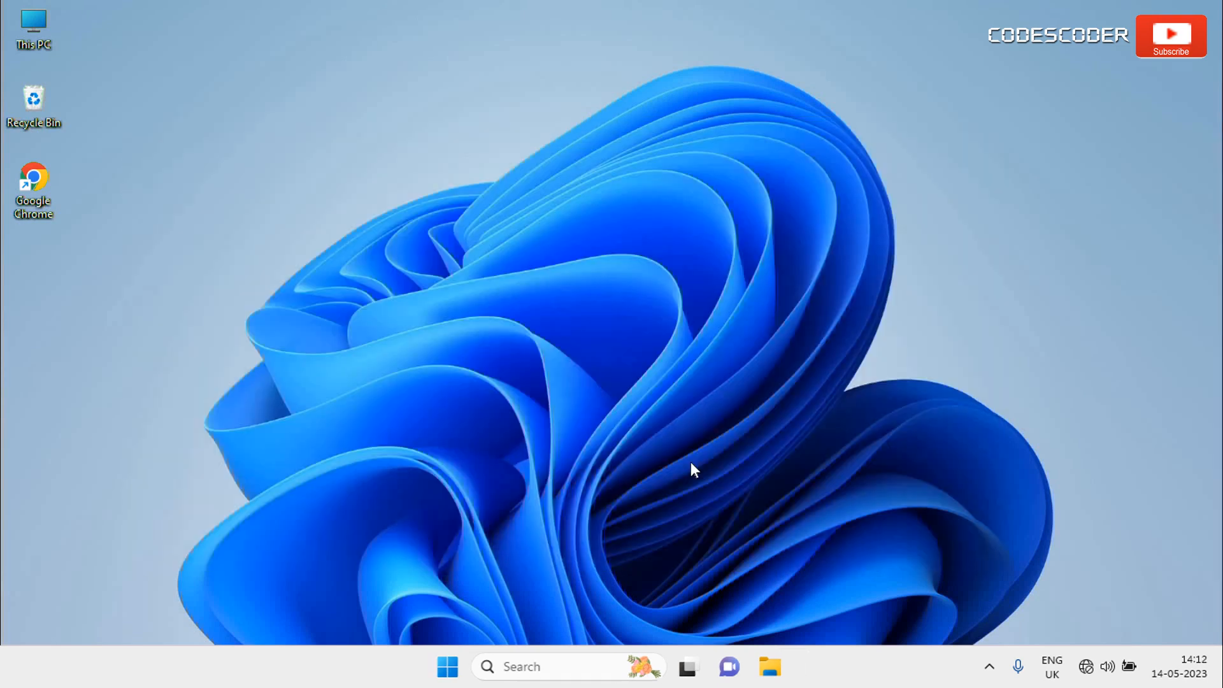
pyautogui.moveTo(653, 494)
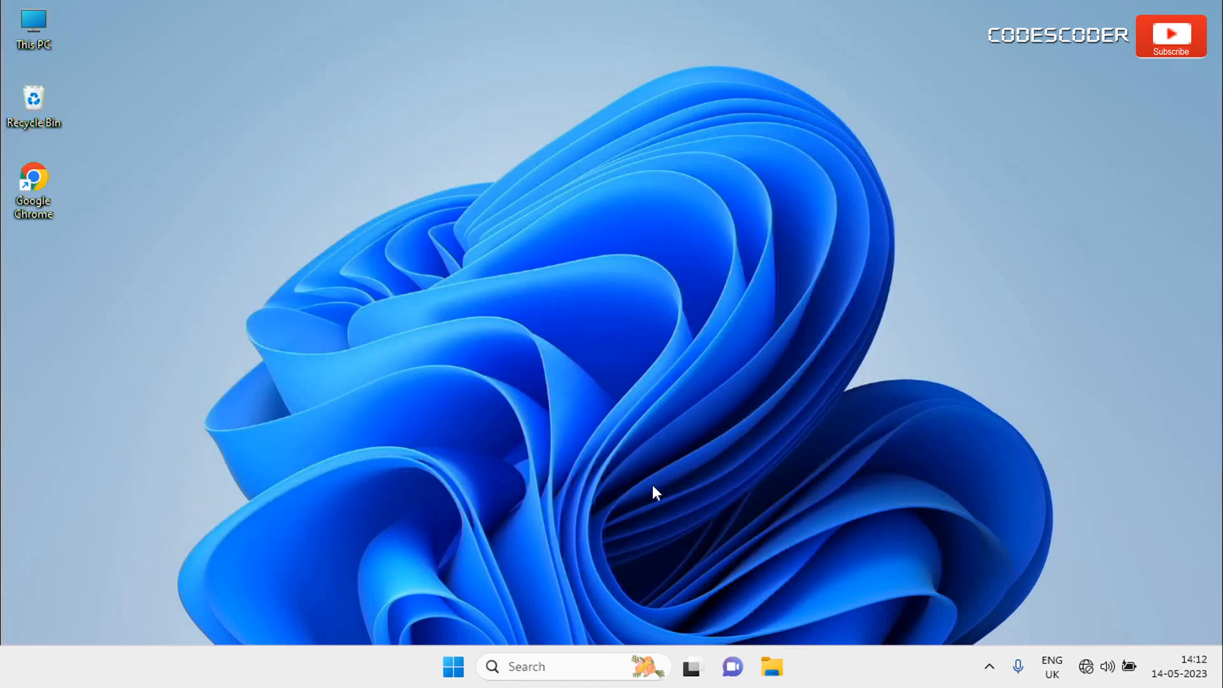